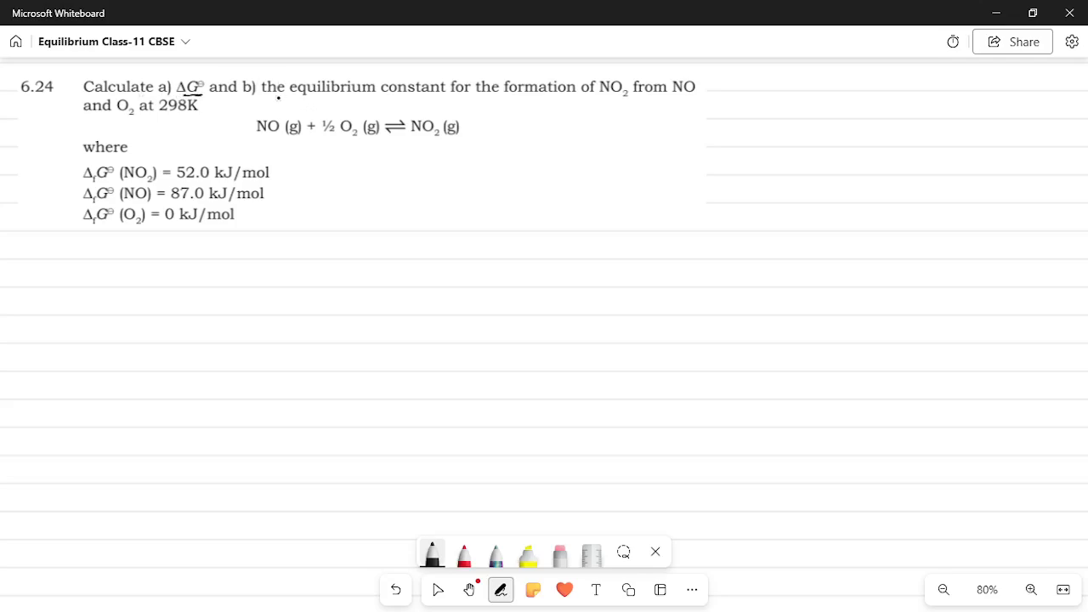
Underline the quantities asked for in 6.24 and bracket the three given formation free energies
drag(279, 102, 432, 101)
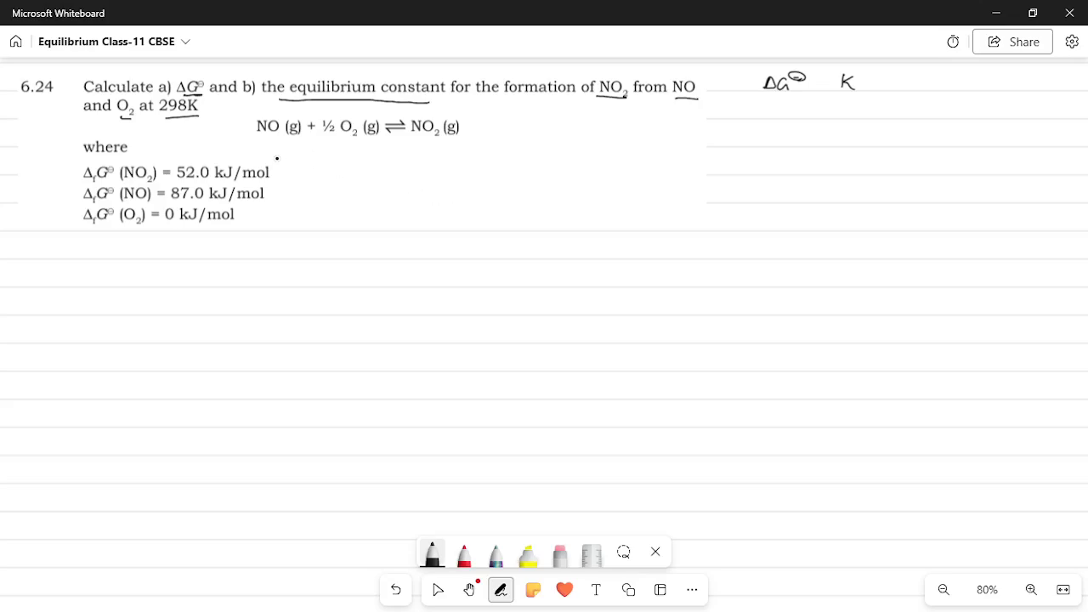
drag(289, 158, 289, 217)
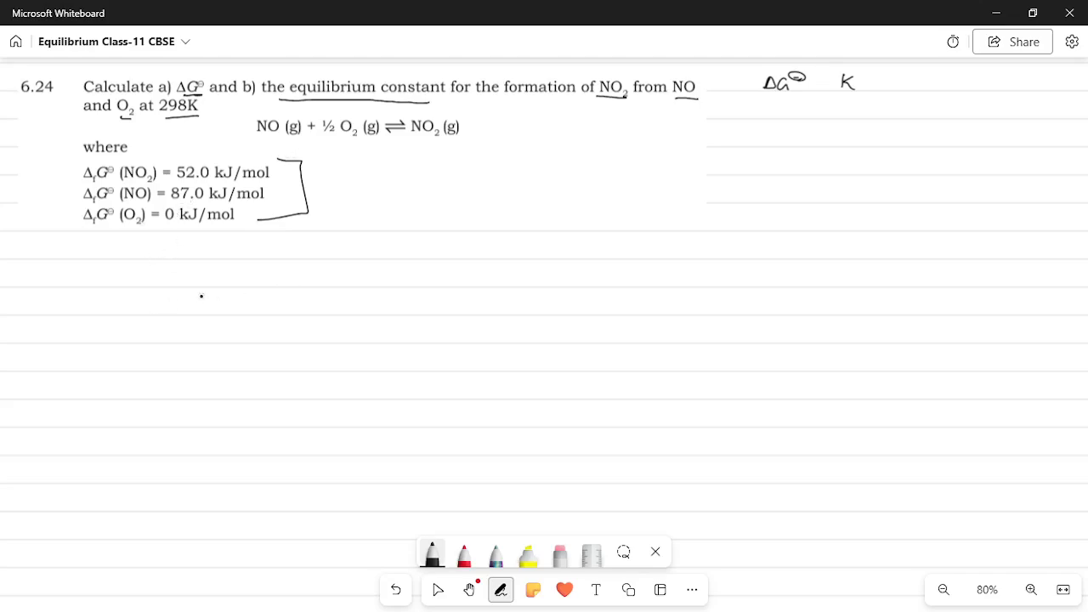
Handwrite ΔG° = ΣΔG° products − ΣG° Reactants below the given data
drag(203, 242, 207, 255)
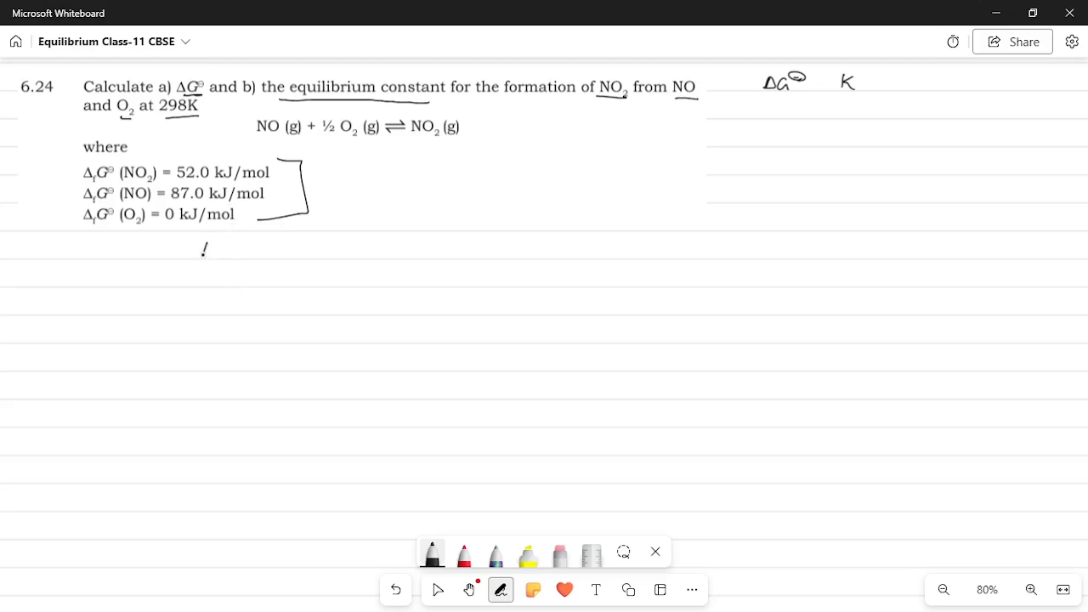
drag(200, 251, 246, 242)
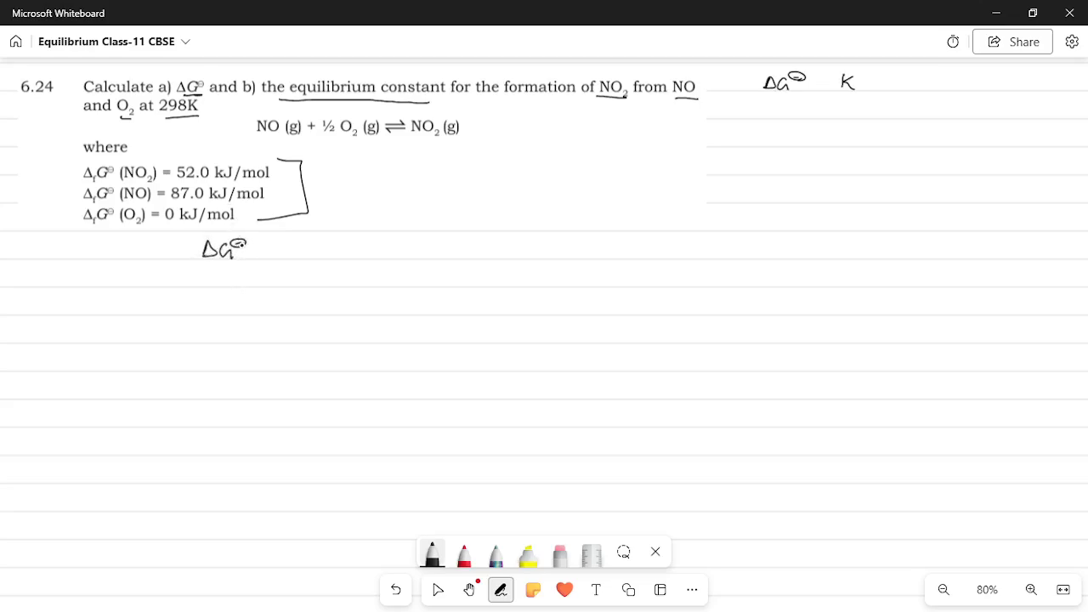
drag(255, 249, 281, 249)
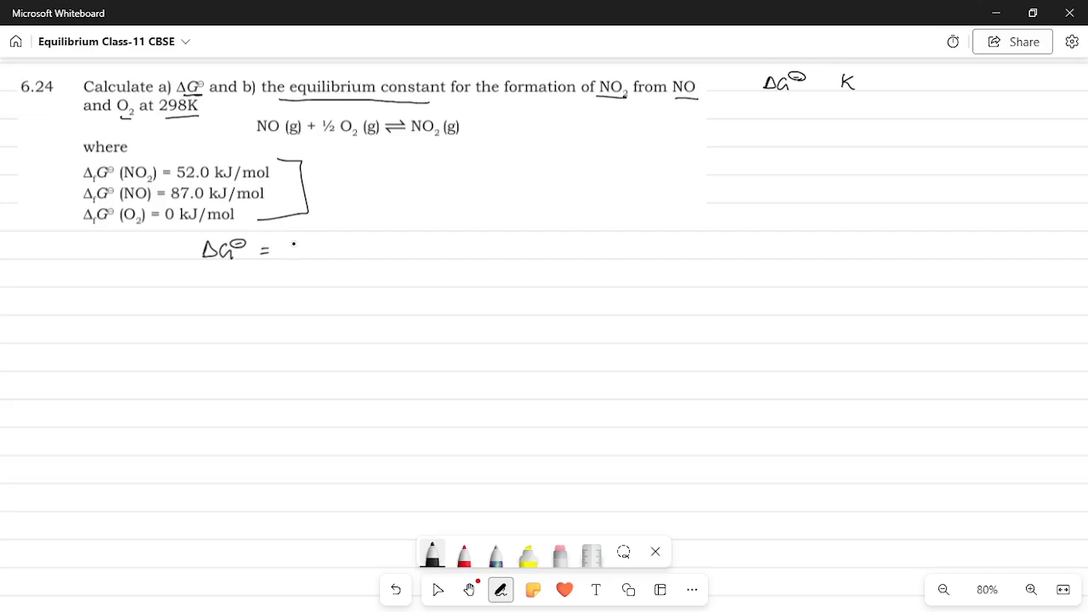
drag(281, 251, 314, 251)
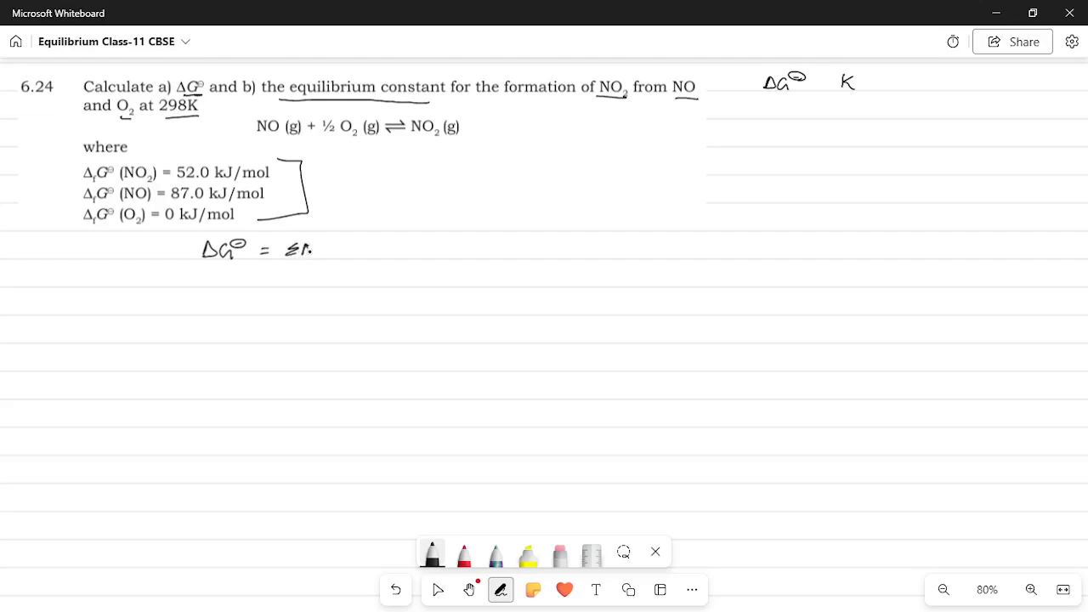
drag(289, 246, 340, 251)
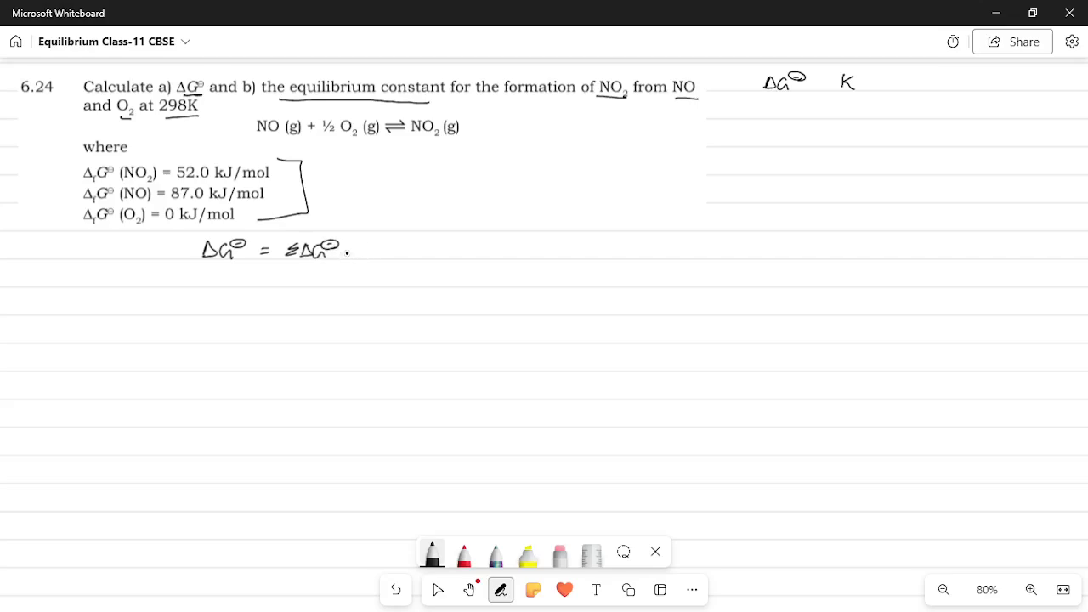
drag(349, 254, 395, 254)
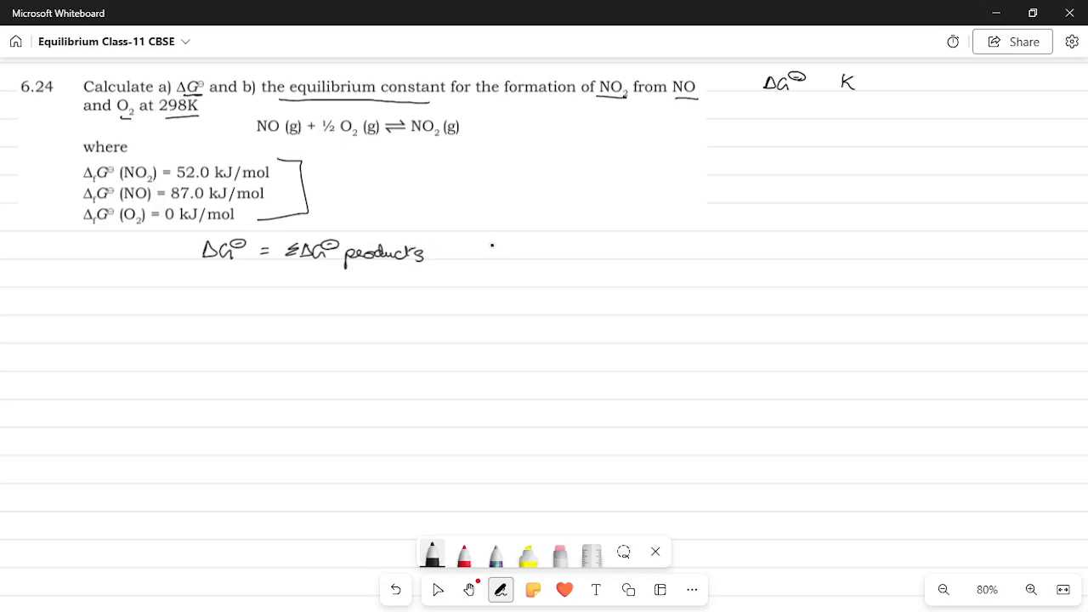
drag(451, 251, 489, 247)
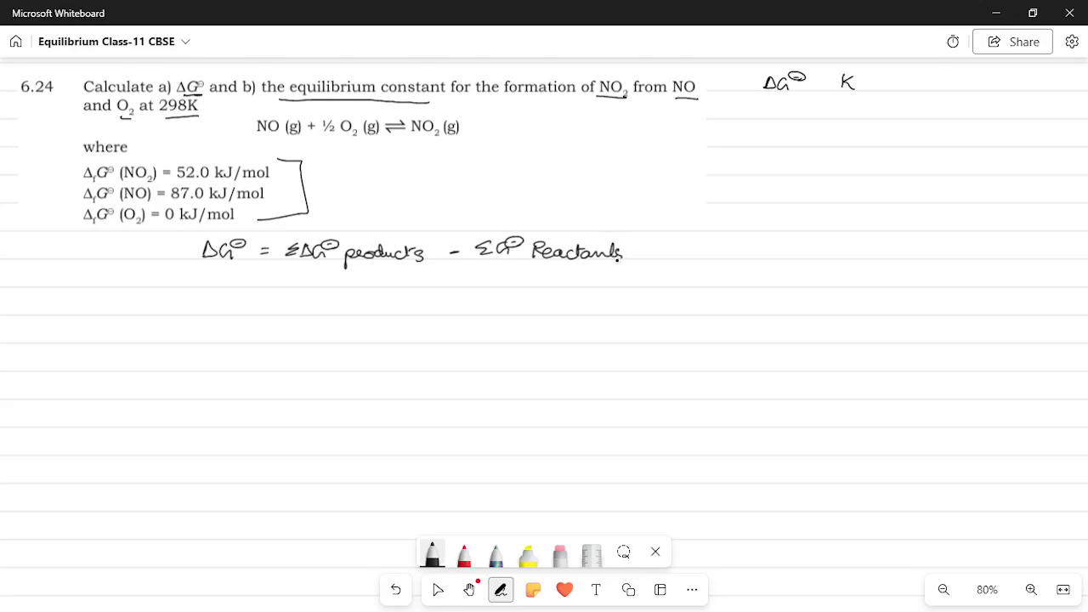
Start the substituted line: ΔG°(NO2) − (ΔG°(NO) + 1/2 ΔG°(O2))
click(363, 192)
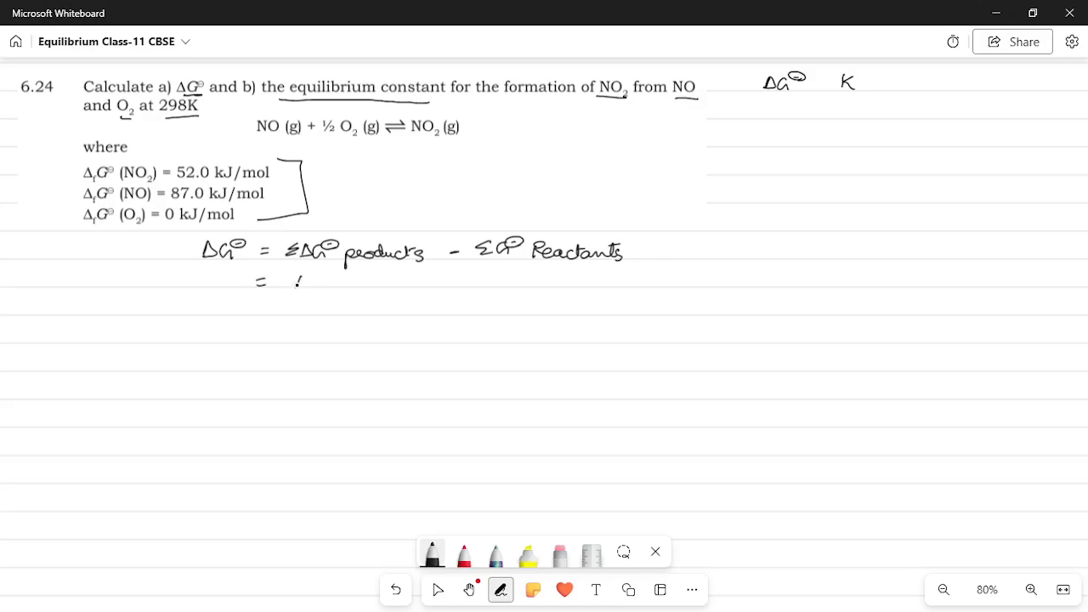
text(ΔG°)
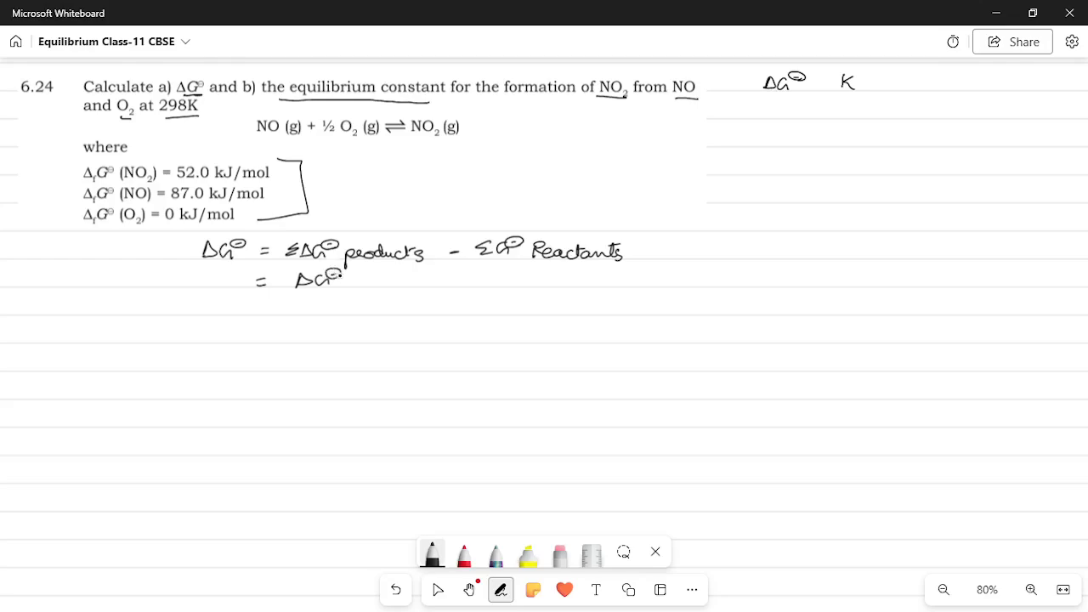
drag(340, 279, 391, 279)
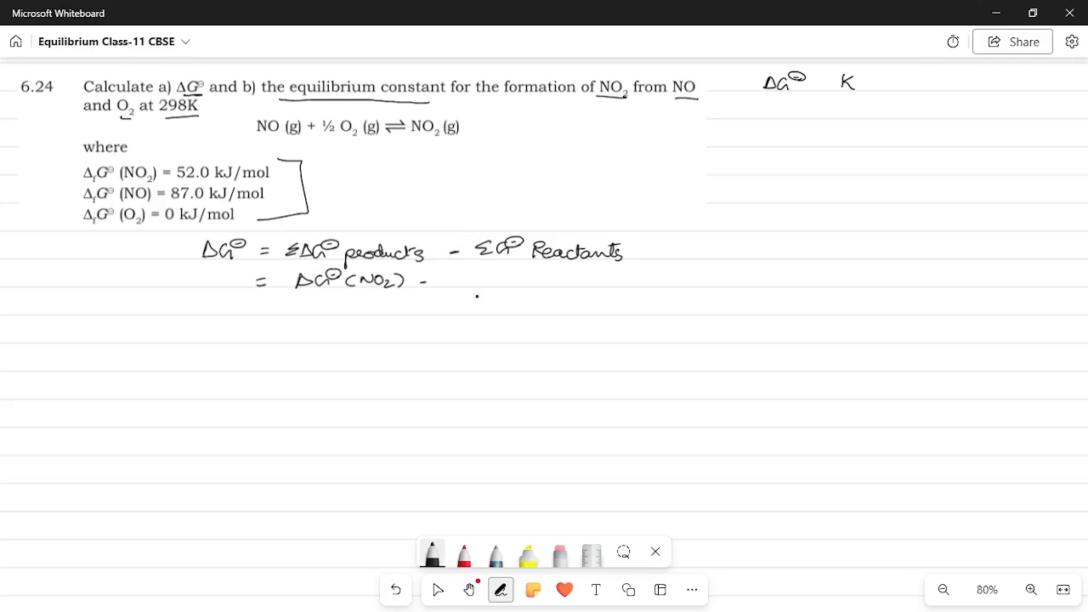
click(436, 281)
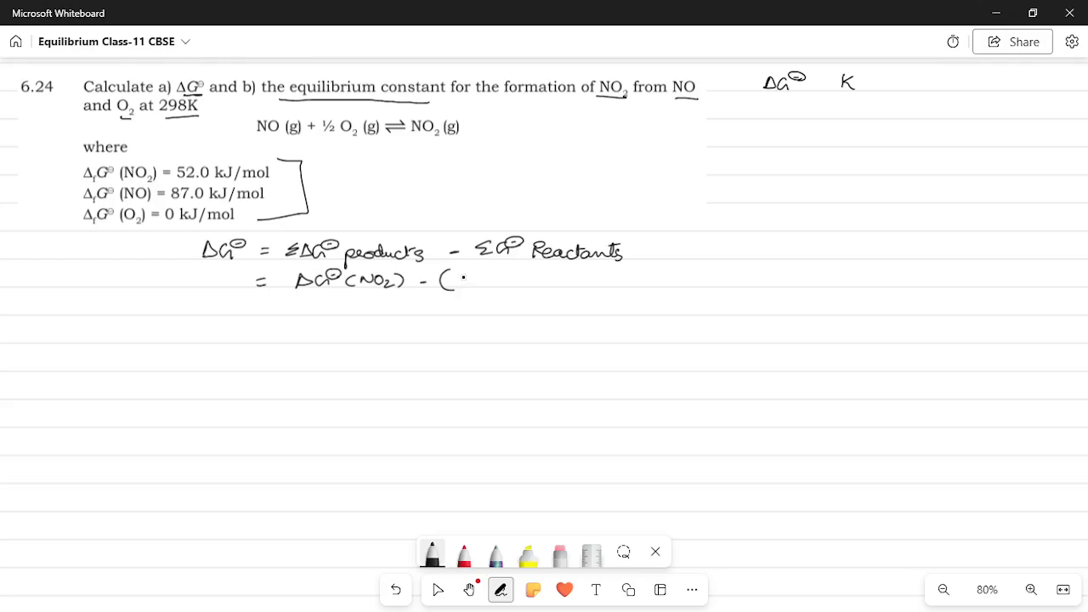
text(ΔG⊖(NO)
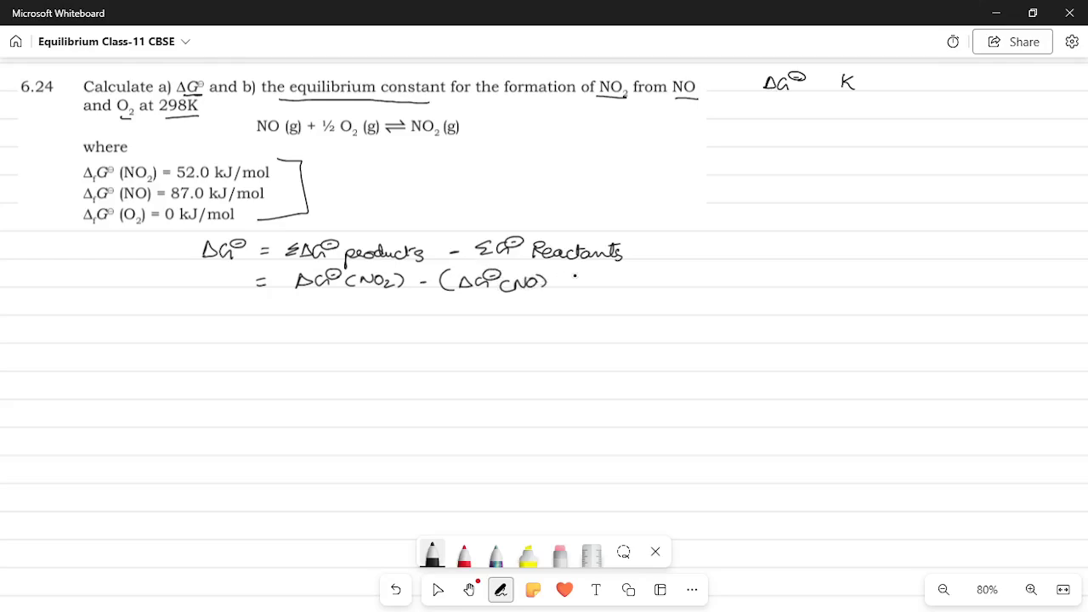
click(565, 279)
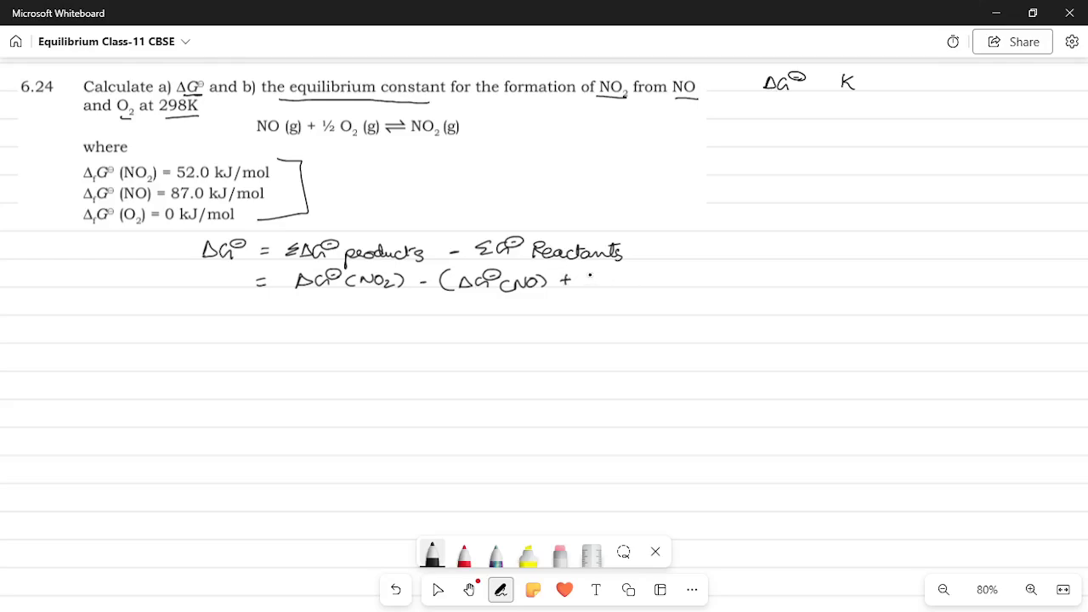
drag(591, 289, 620, 277)
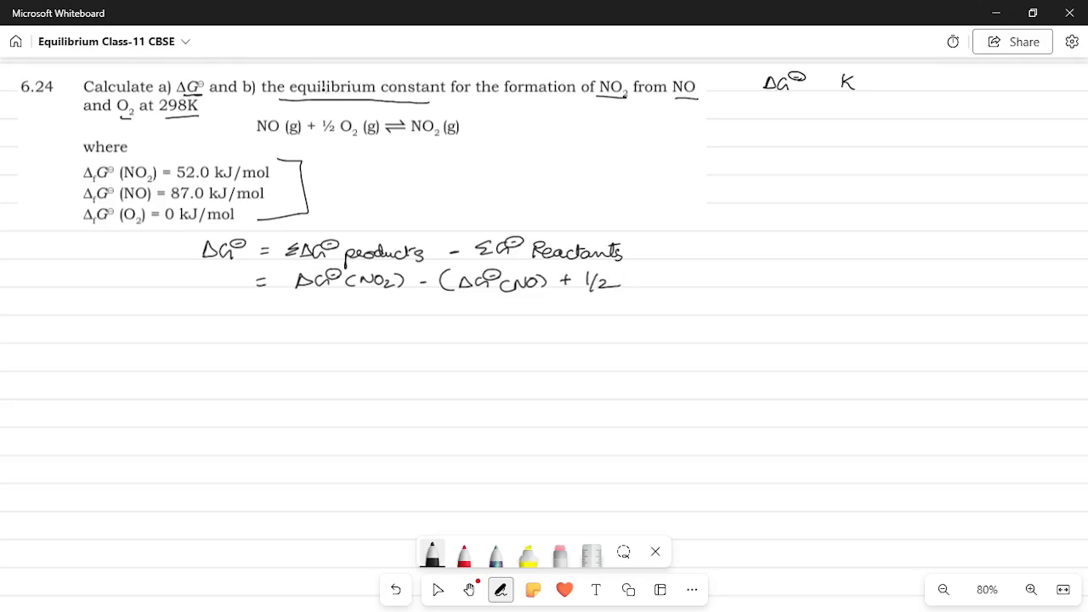
click(634, 282)
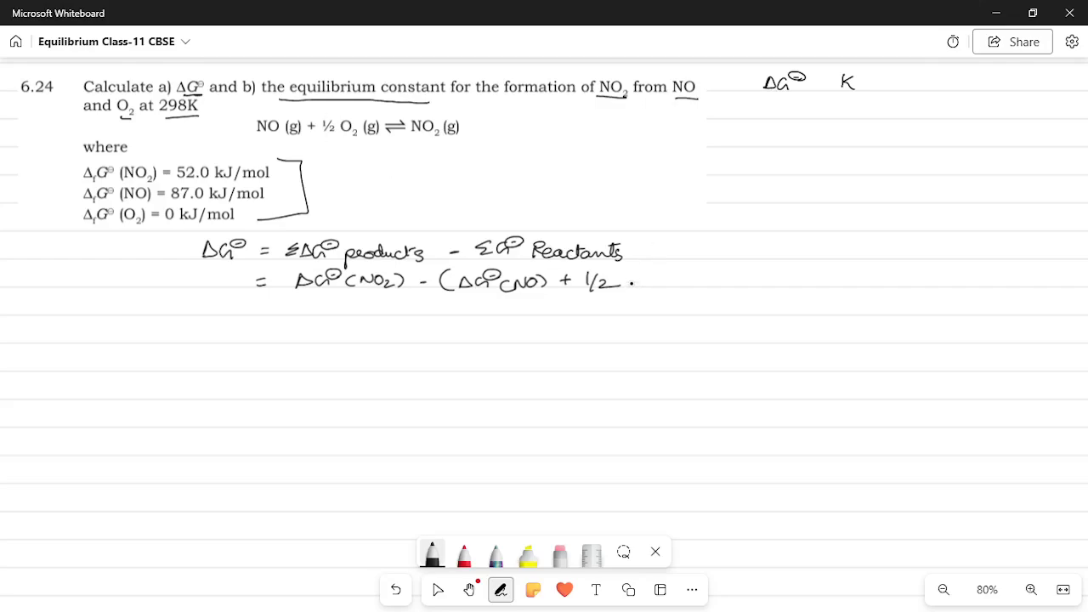
drag(621, 285, 668, 276)
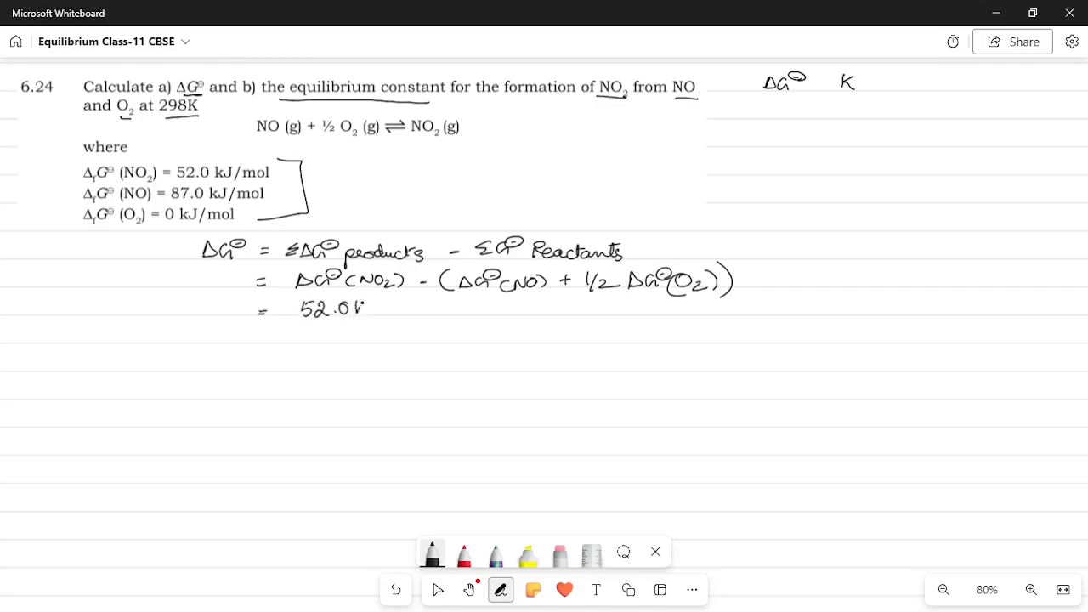
Write '= (52.0 − 87.0) kJ/mol' and begin '= −35' on the next line
text(kJ/m.)
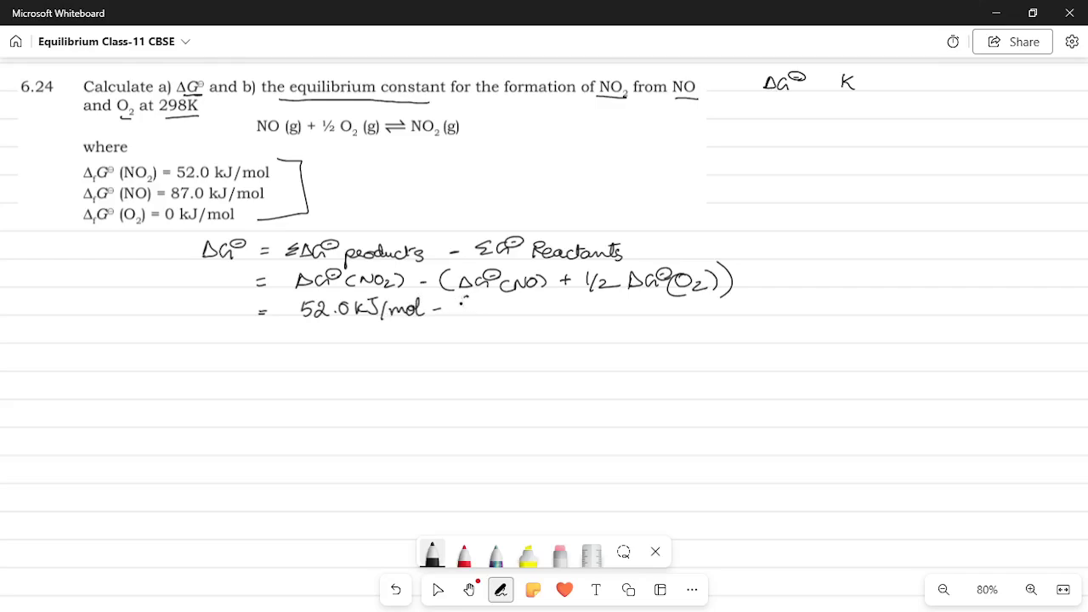
drag(459, 298, 466, 317)
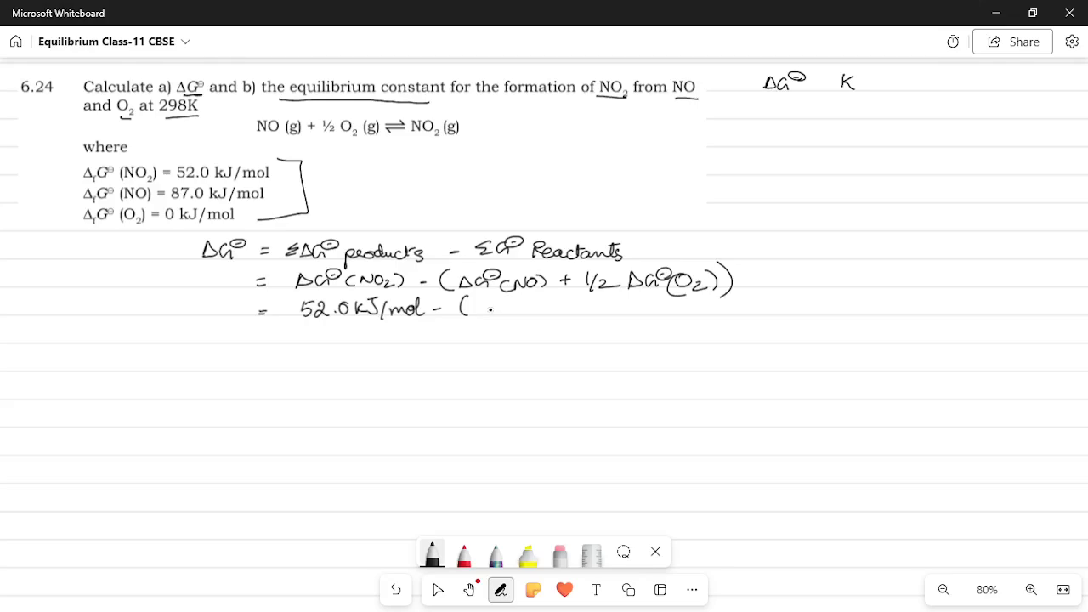
click(480, 307)
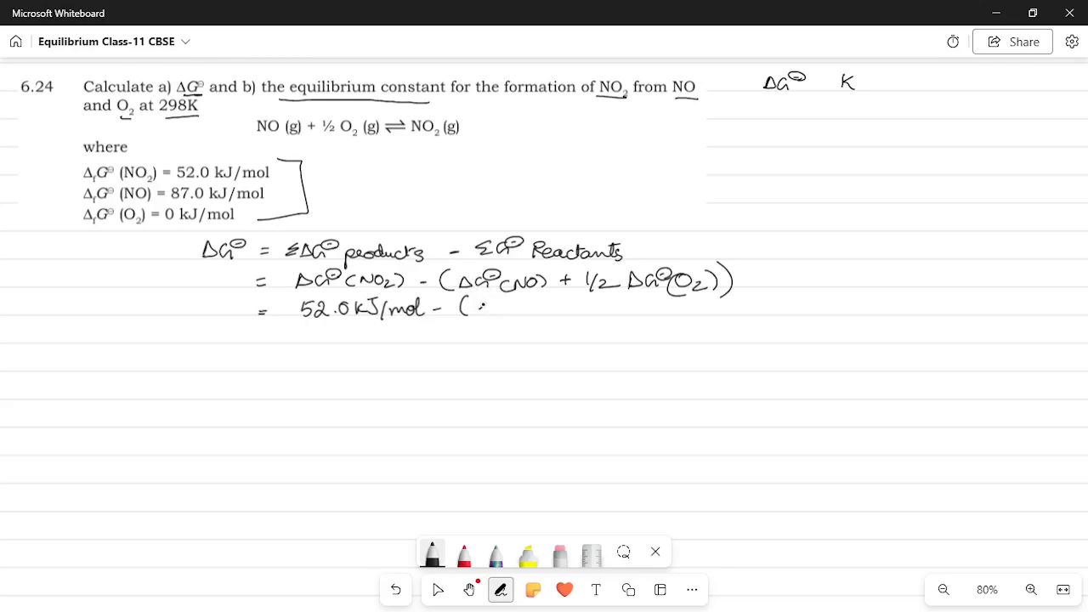
text(87.0kJ/mol)
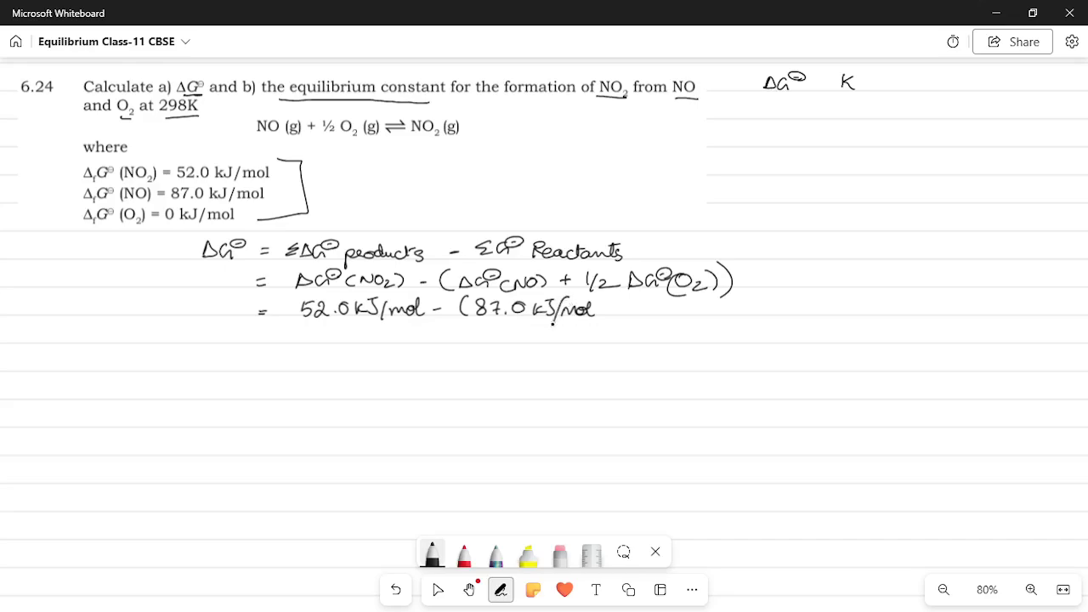
drag(595, 309, 613, 309)
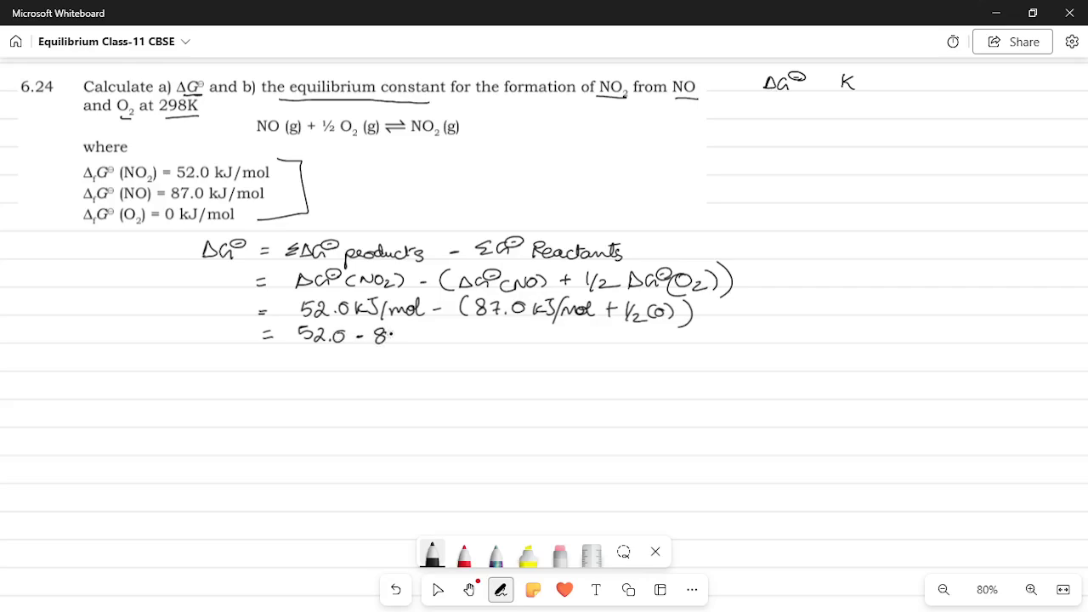
text(87.0)
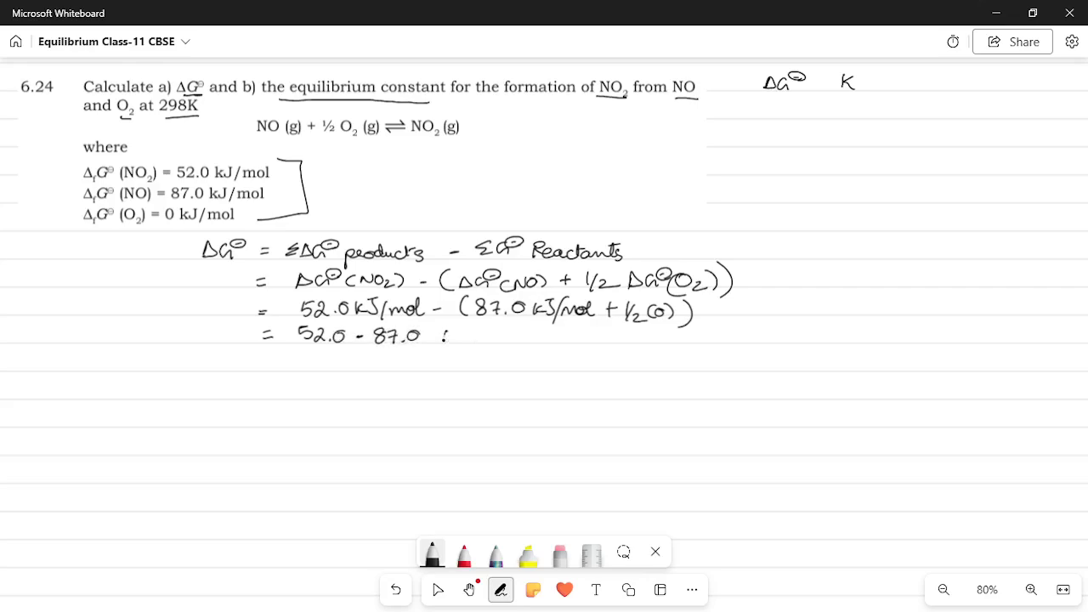
text(KJ/m.)
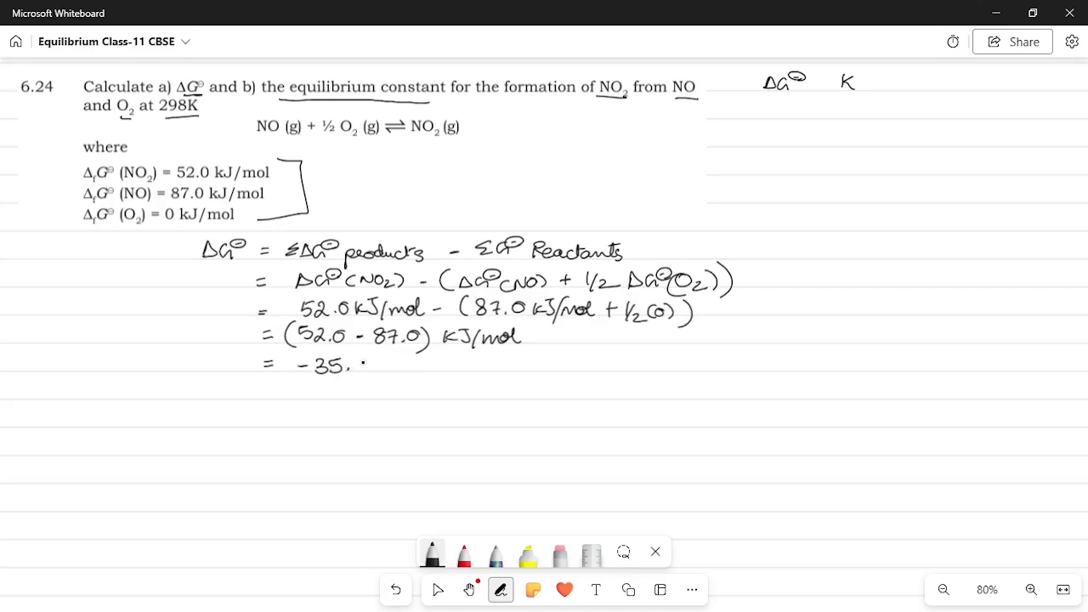
text(0 KJ/mol = -35 x 10^3 J/mol)
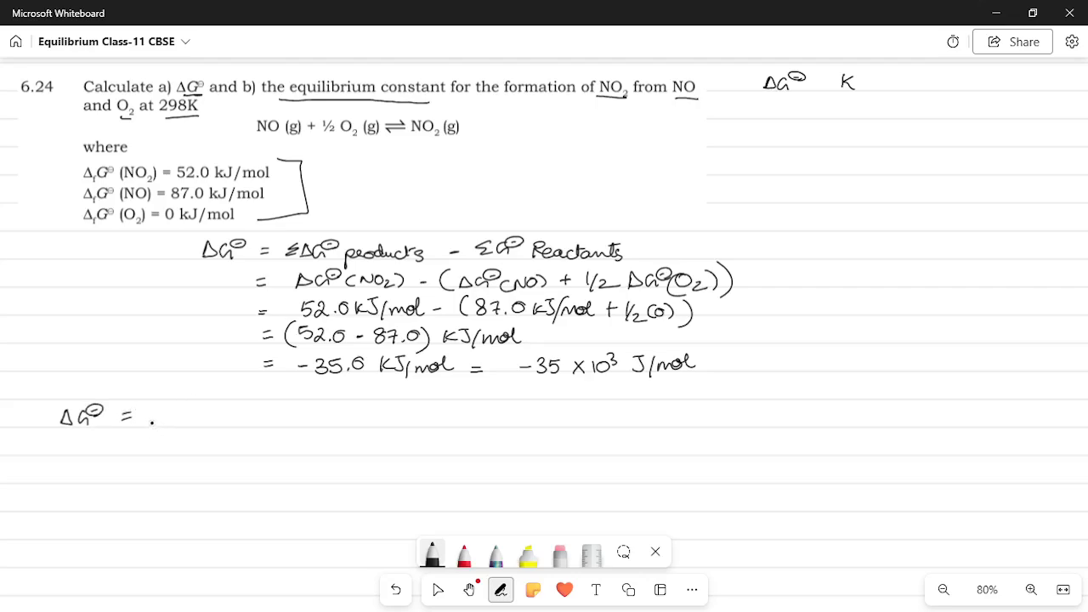
Write ΔG° = −2.303 RT log K, rearrange to log K = −ΔG°/2.303 RT, and start R =
text(-2.3)
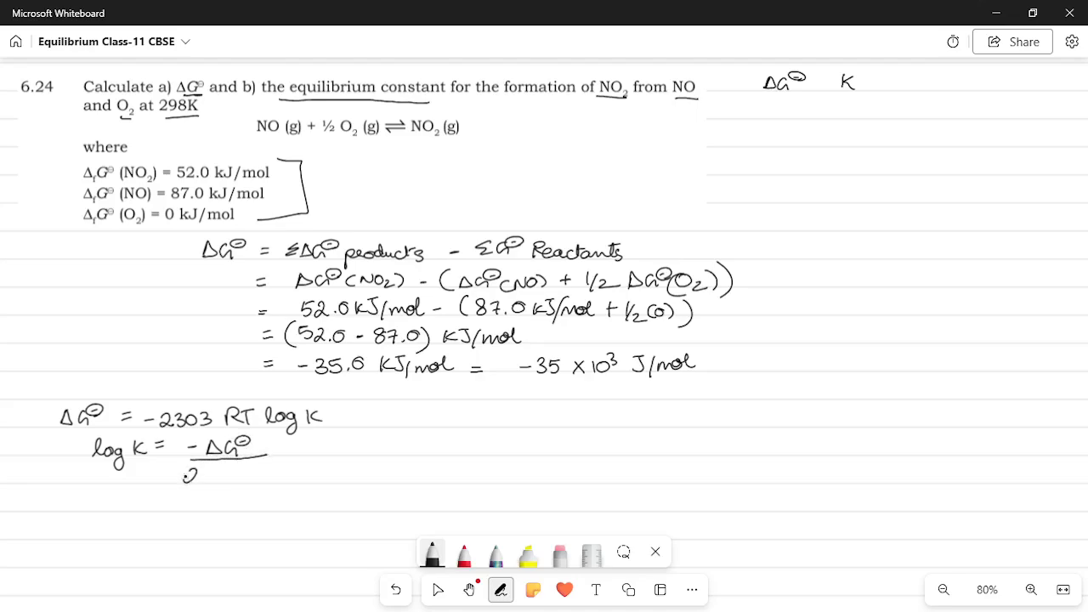
text(2.303 RT)
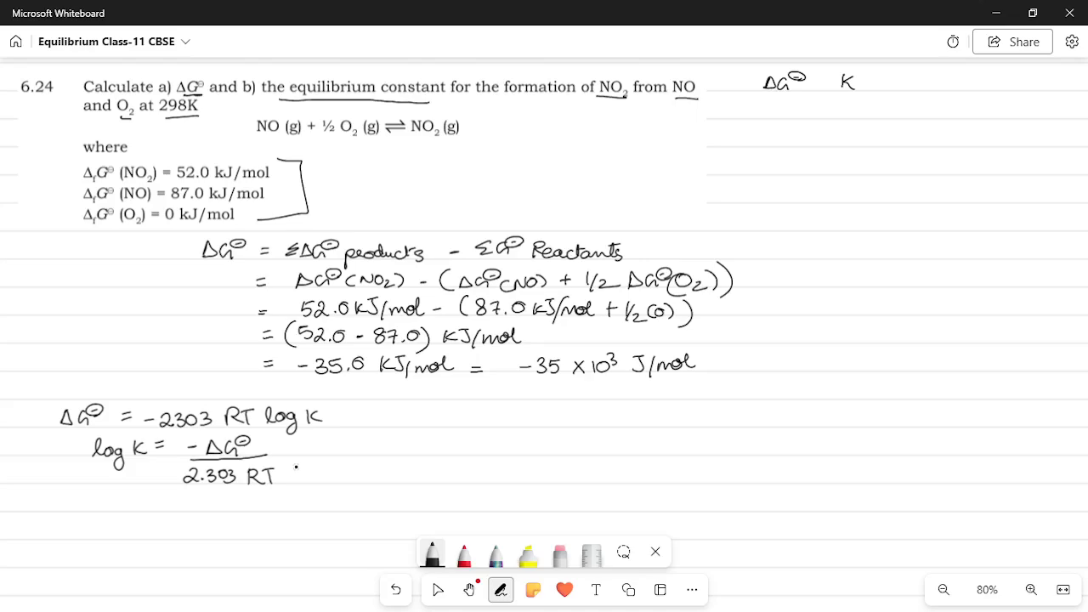
text(R=)
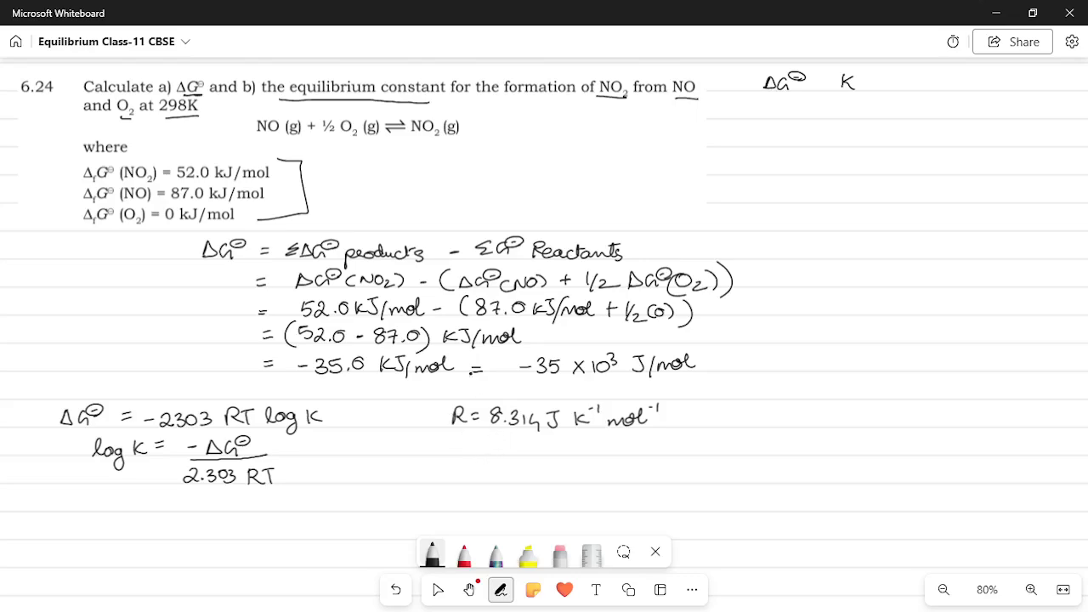
Write T = 298 K beside R = 8.314 J K⁻¹ mol⁻¹ and stop inking
text(T :)
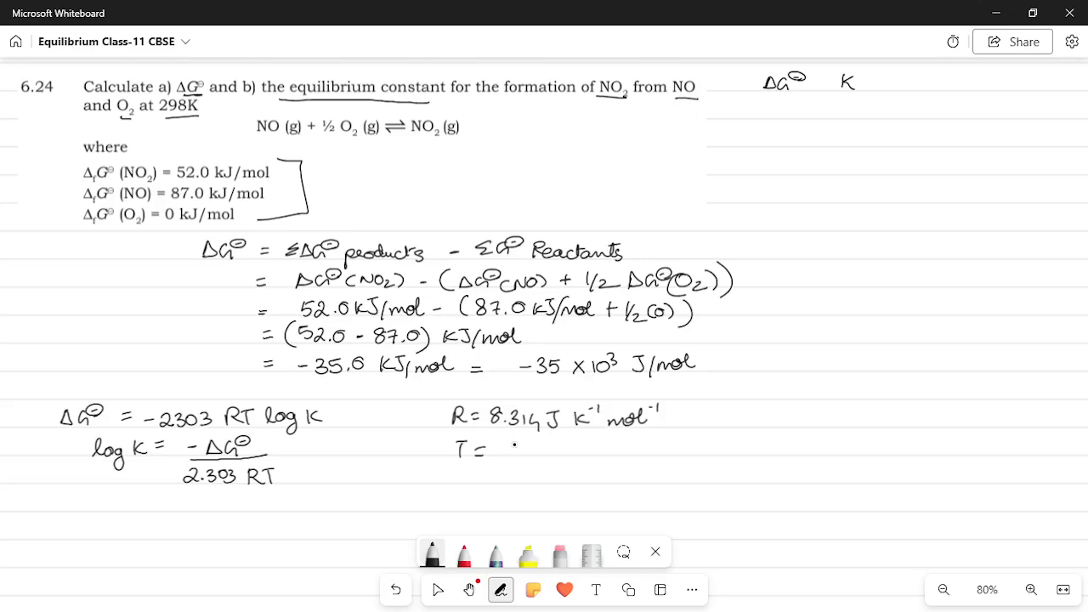
text(298 K)
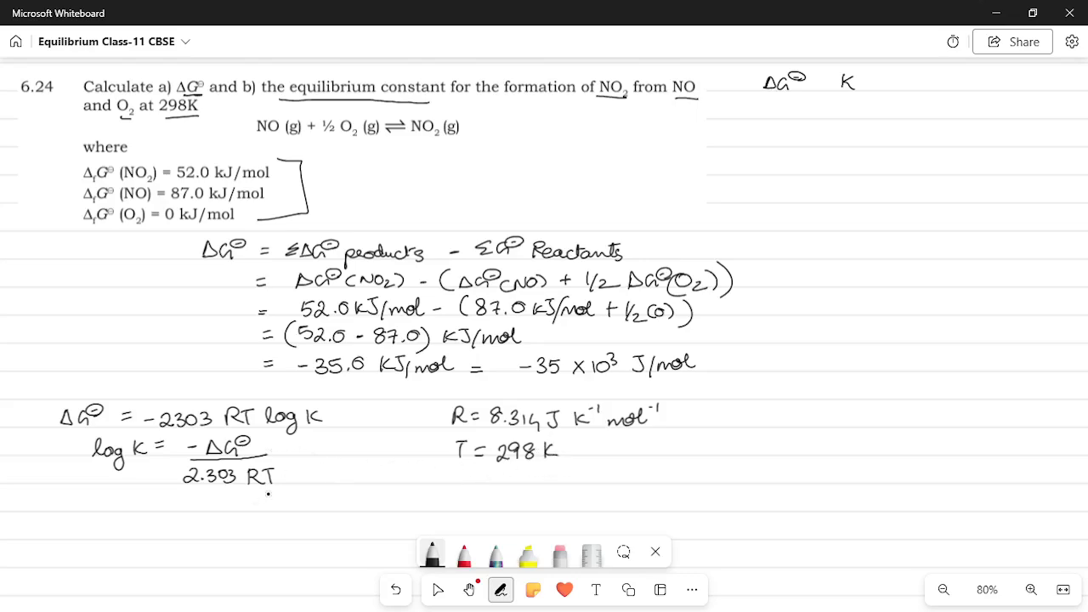
click(943, 589)
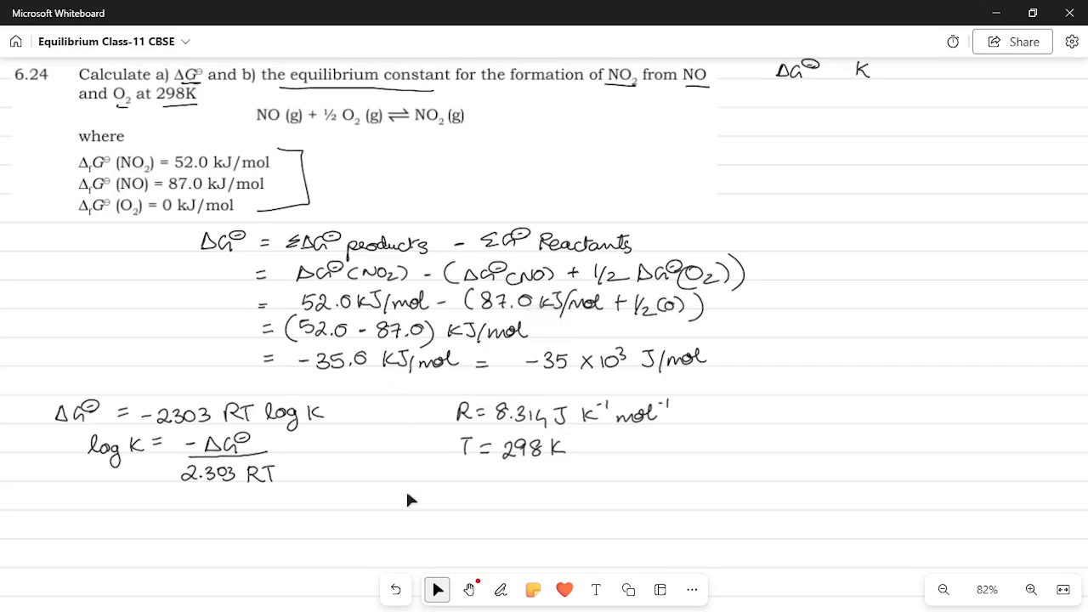
click(468, 590)
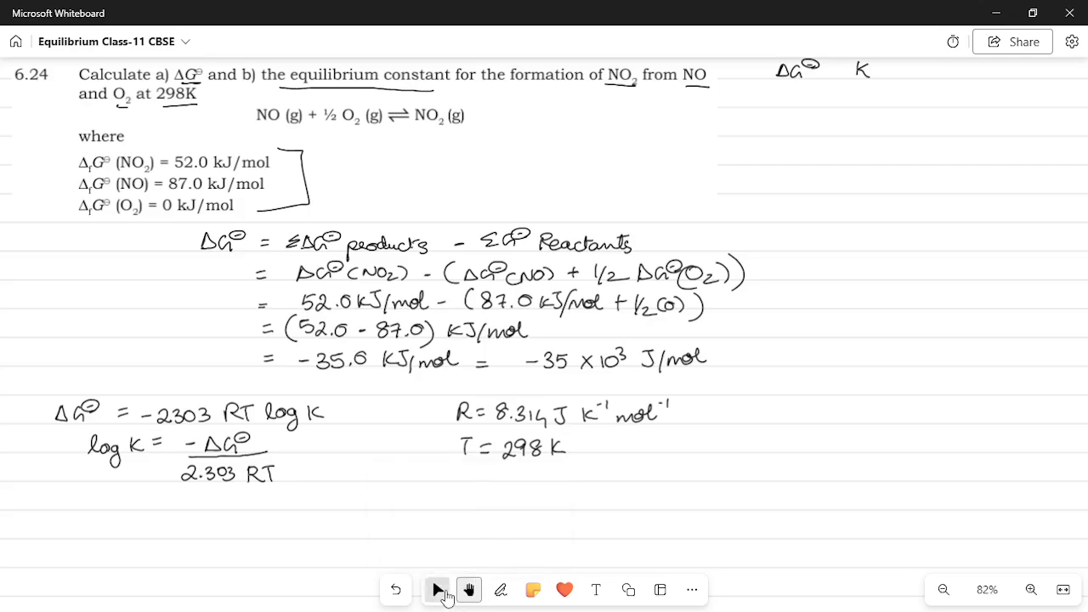
Scroll the canvas to make space below log K and resume with the black pen
click(438, 590)
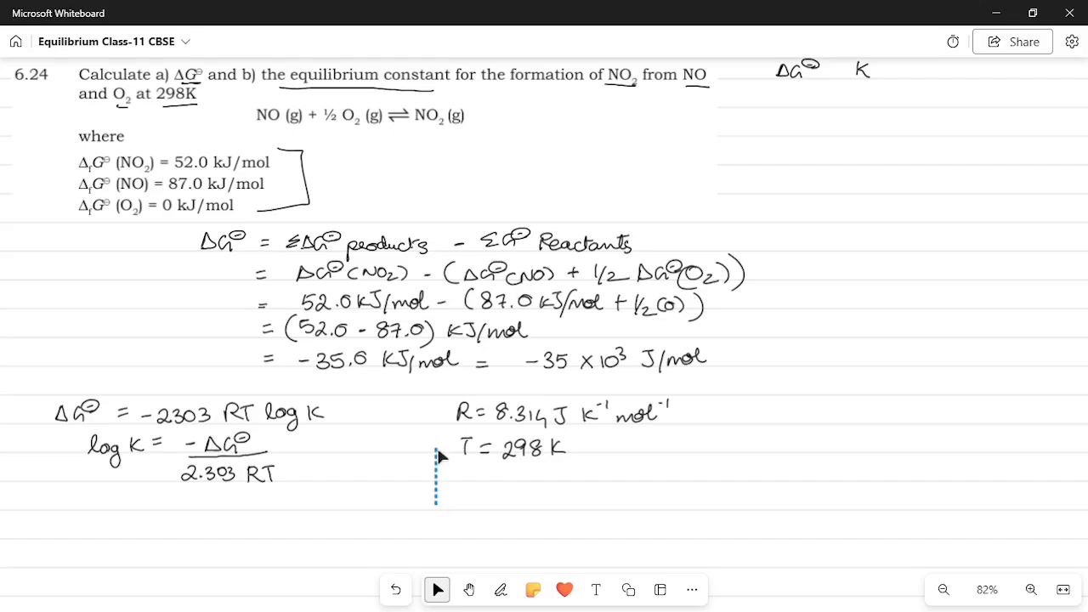
scroll(down, 3)
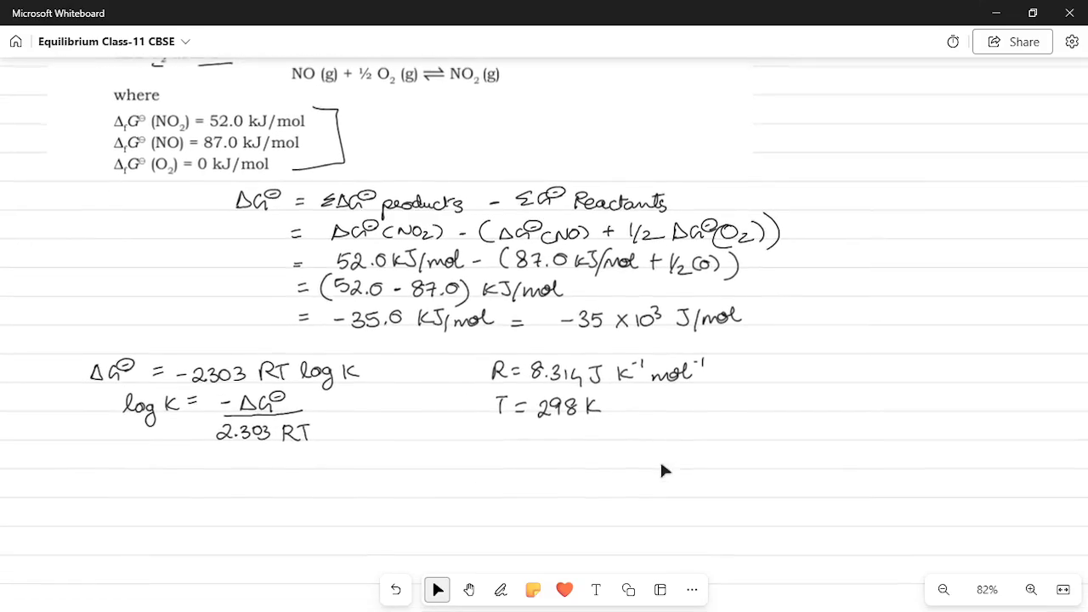
scroll(down, 3)
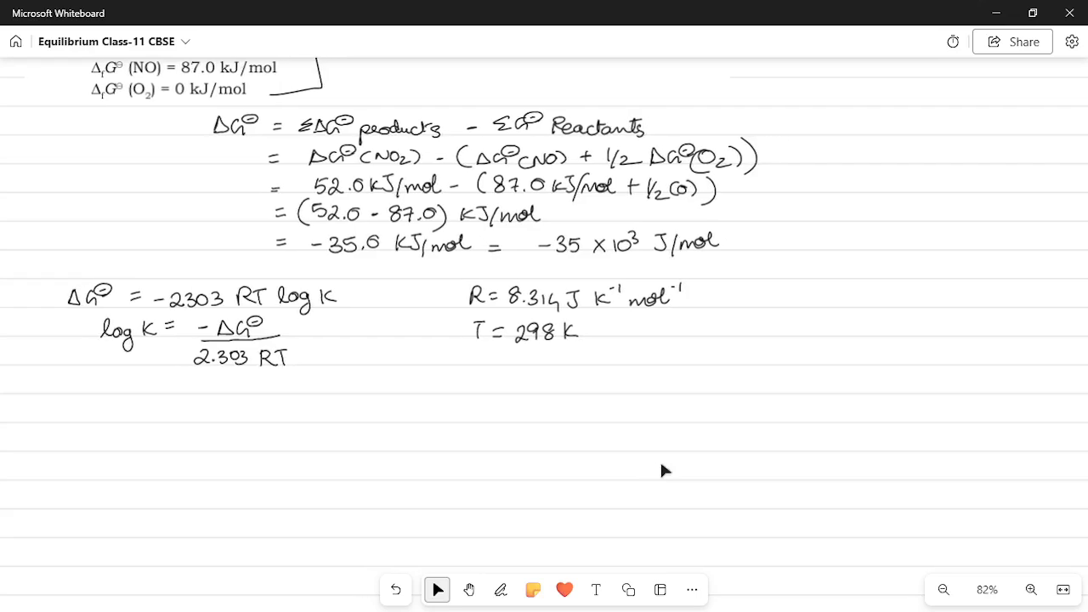
click(501, 589)
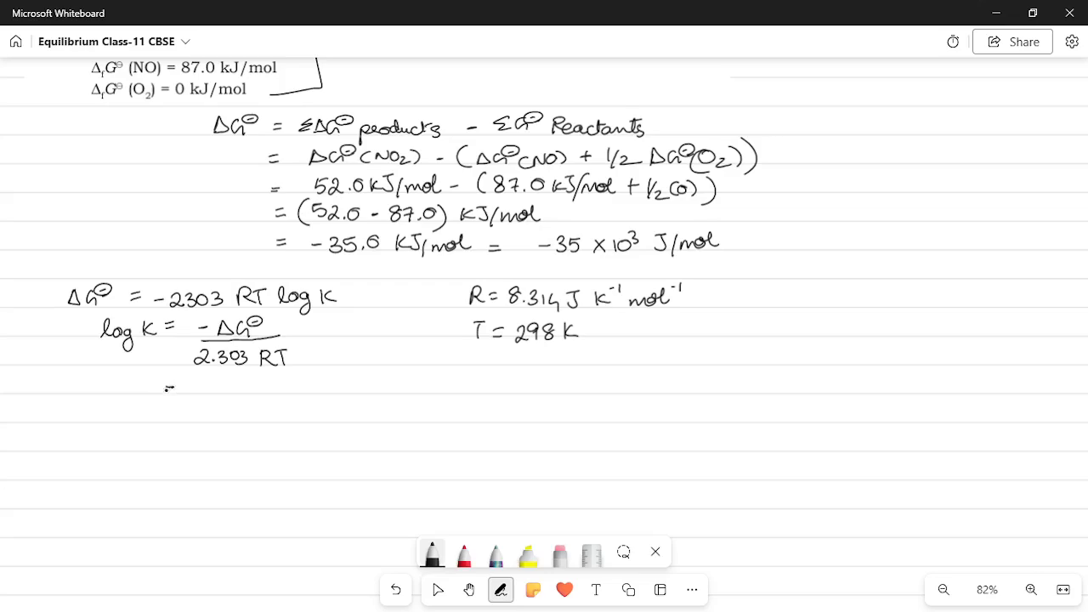
Write log K = −(−35.0×10³ J/mol) over 2.303 × 8.314 J K⁻¹ mol⁻¹ × 298 K
drag(170, 387, 238, 387)
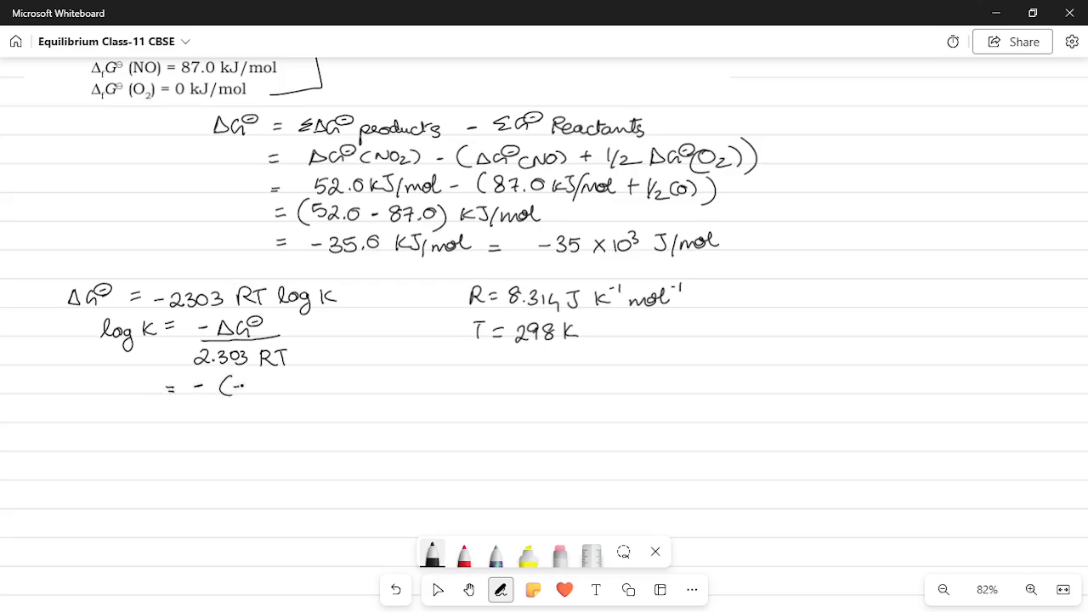
drag(229, 385, 272, 387)
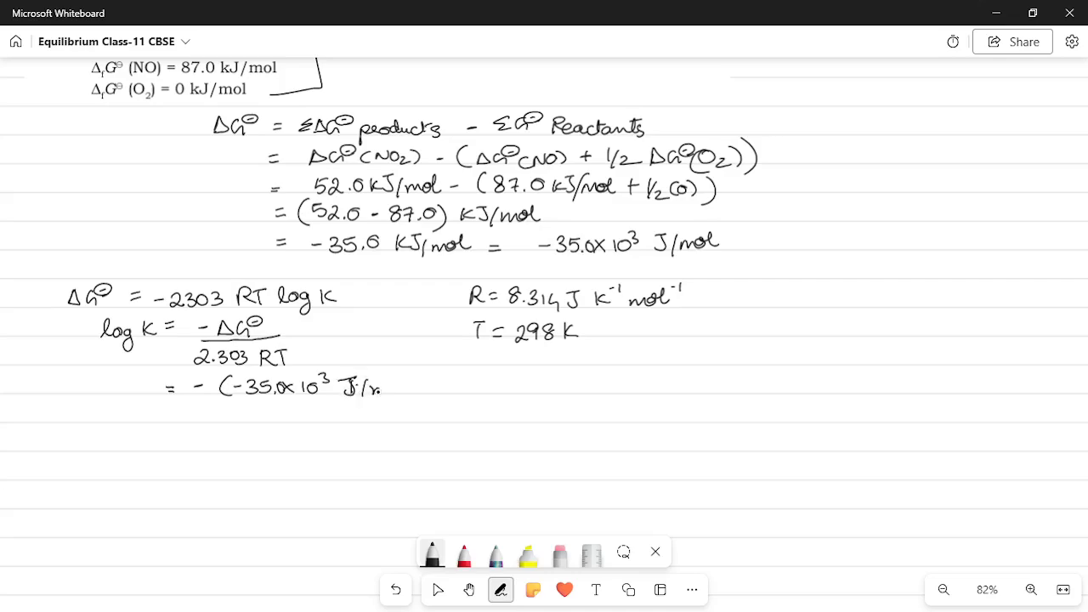
text(J/mol))
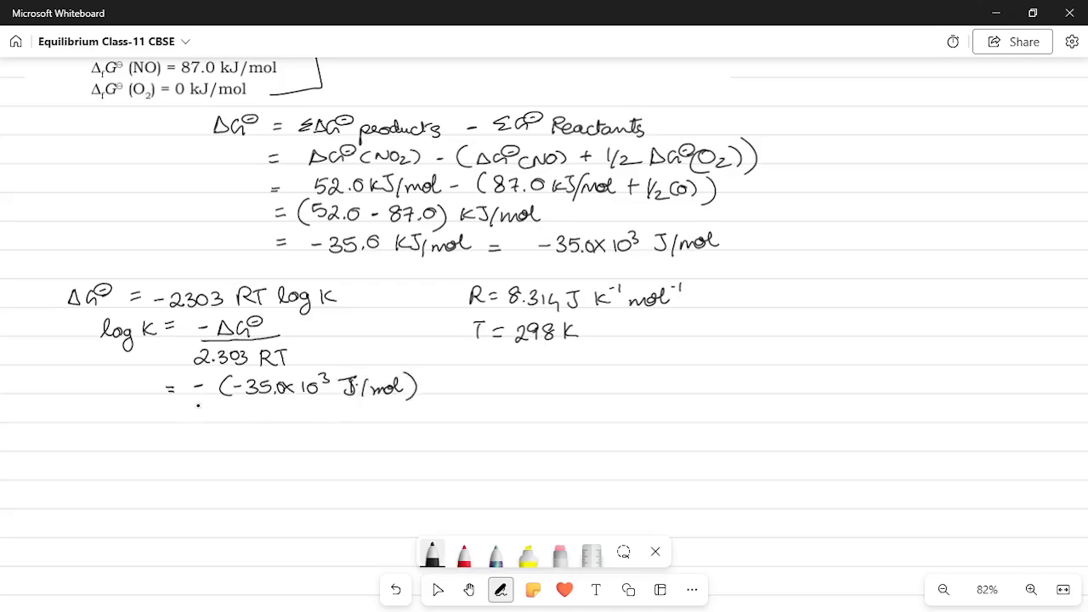
drag(197, 408, 452, 412)
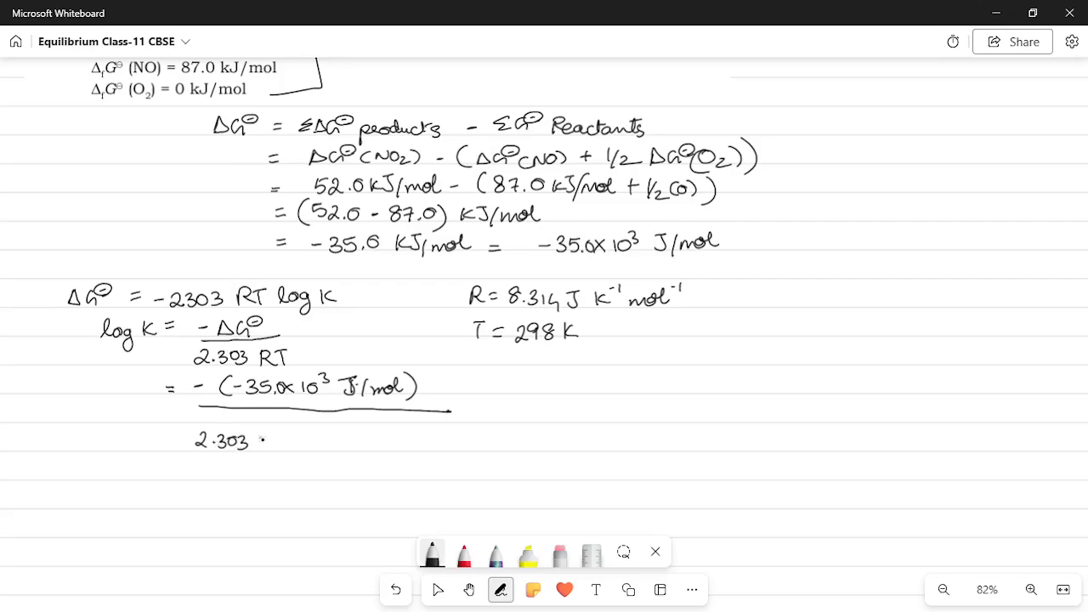
drag(264, 440, 315, 442)
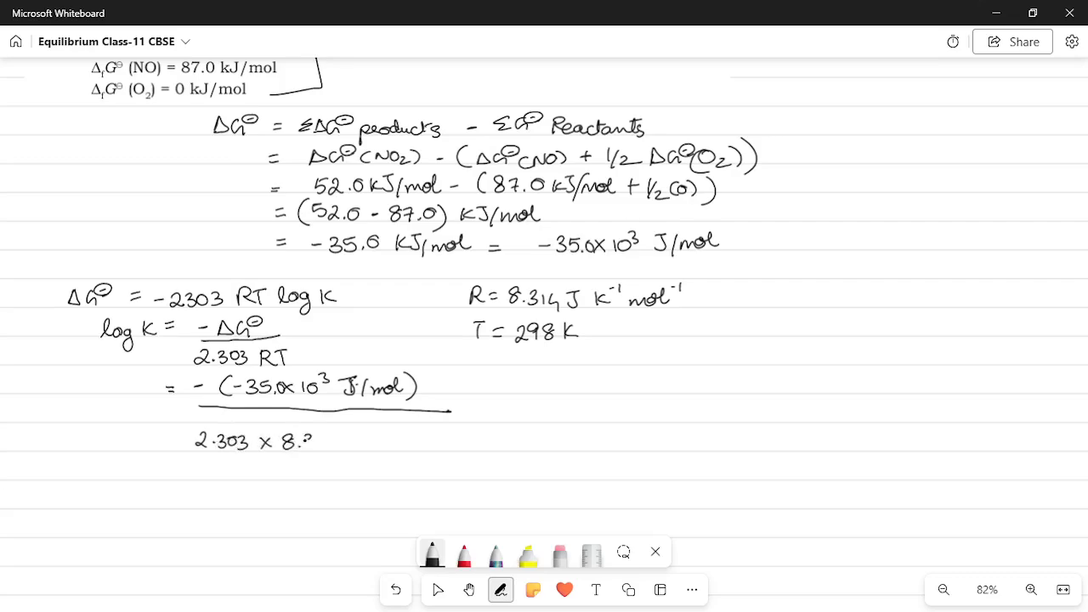
text(8.314 J K-1 mol-1 x)
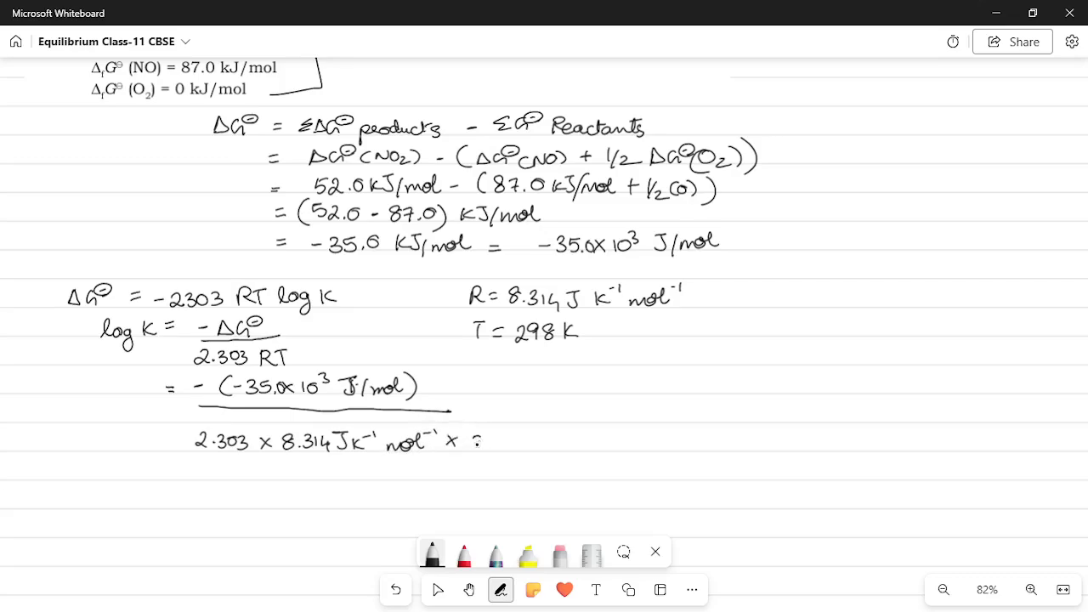
text(298 K)
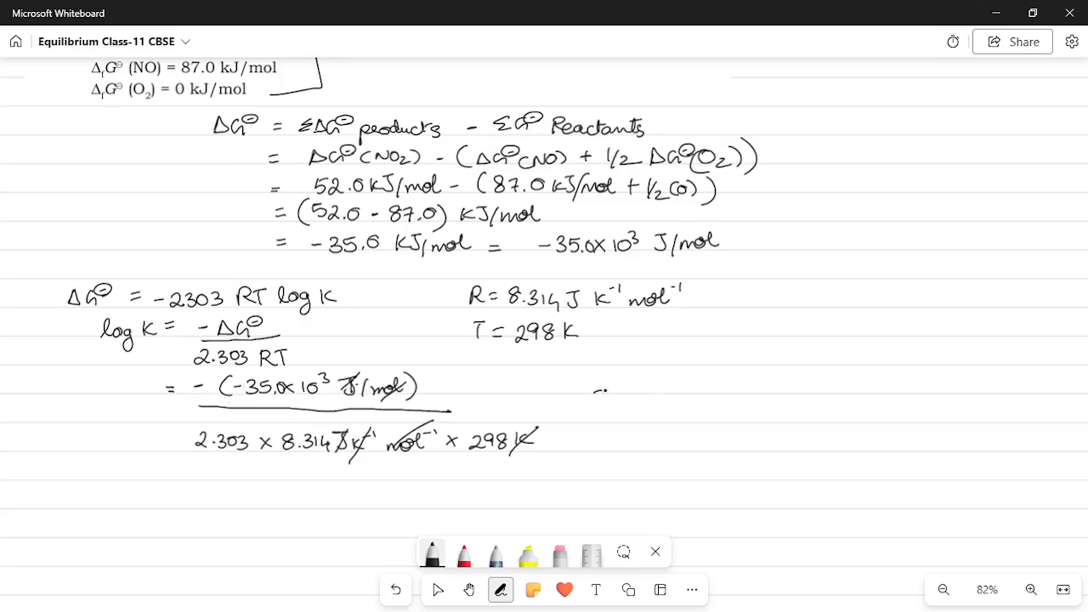
Write = 35.0×10³ over a fraction bar with 2.303 × 8.314 × 298 beneath
click(600, 395)
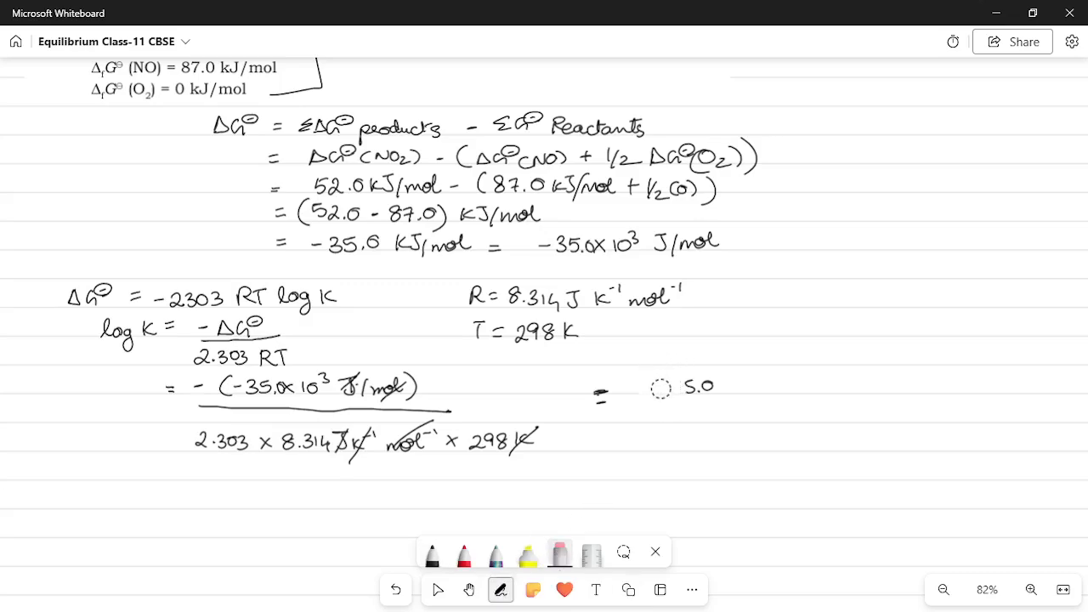
click(432, 555)
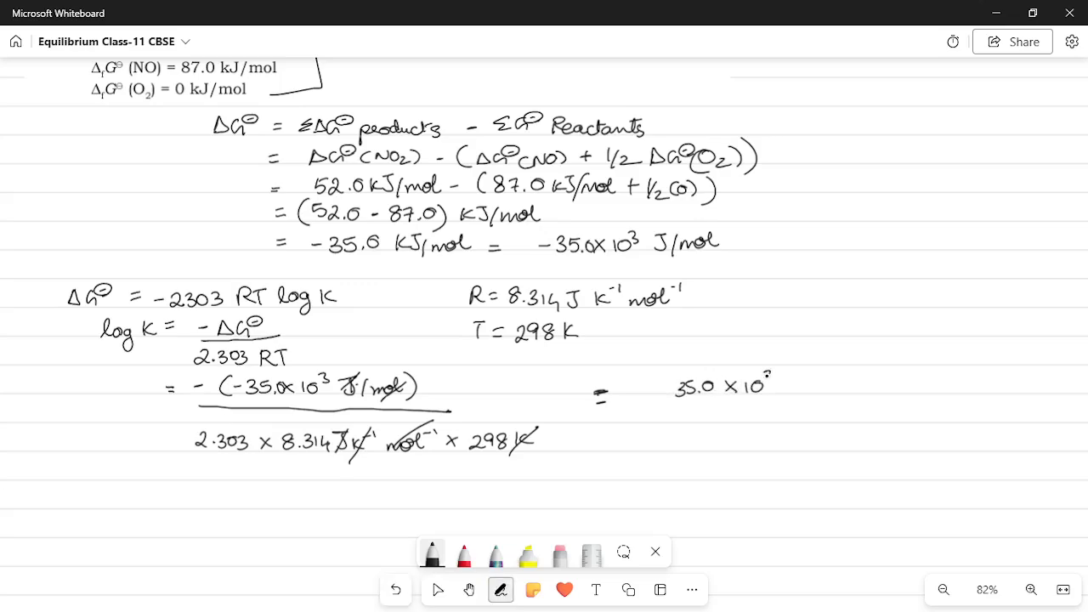
drag(657, 411, 784, 408)
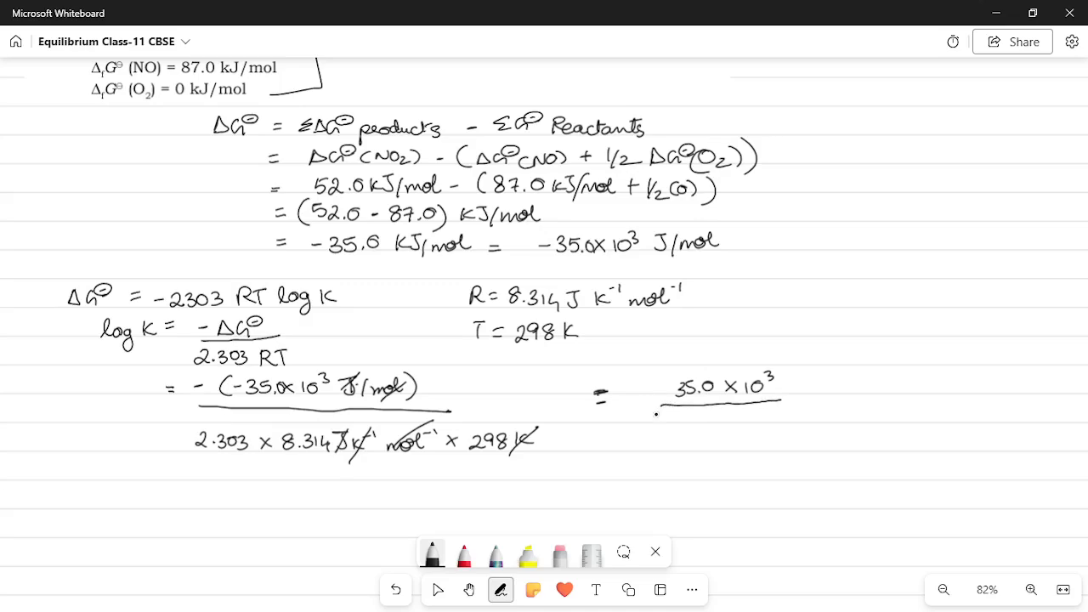
text(2.303)
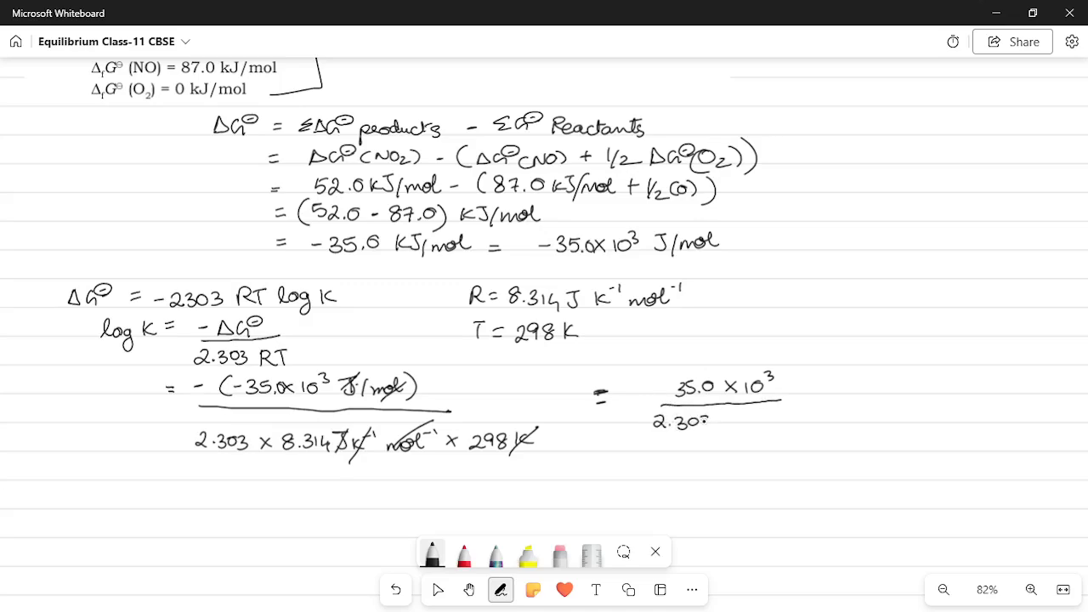
text(×8.314 ×)
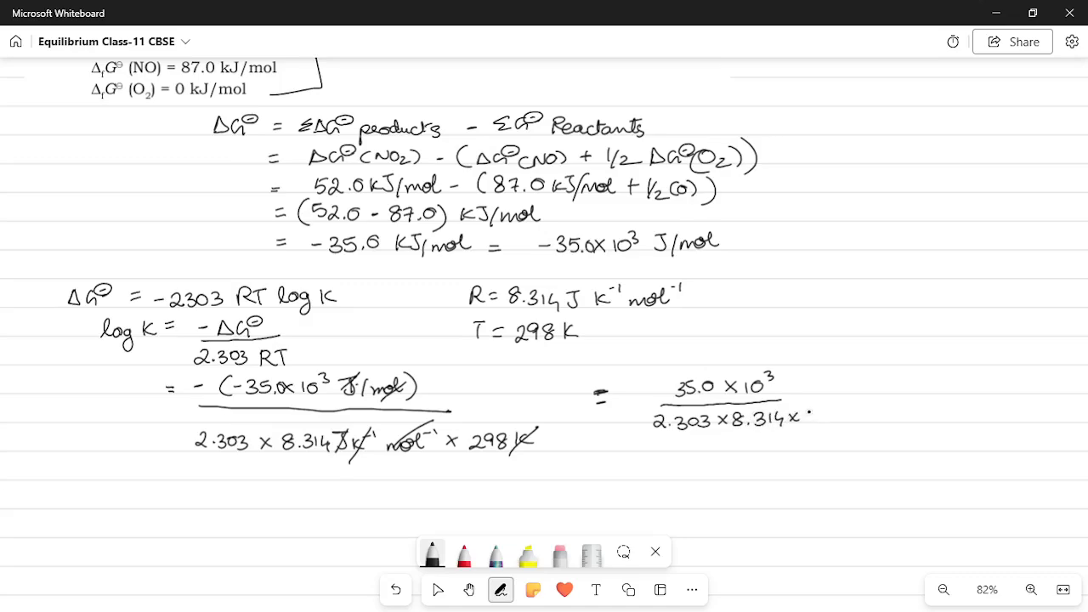
text(298)
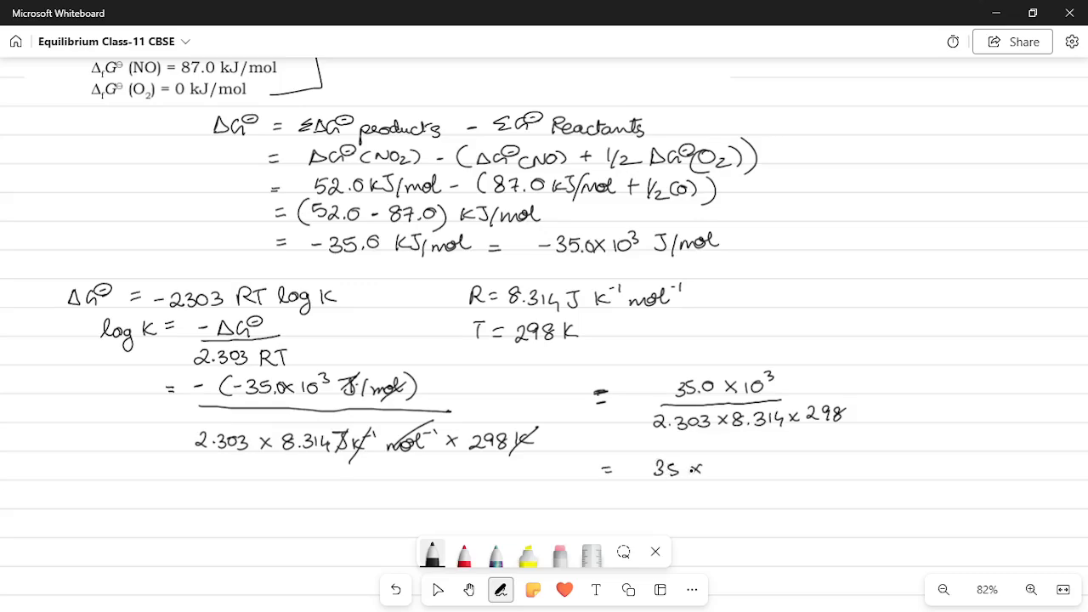
Simplify the fraction to 35.0×10³ over 19.147 × 298
text(35.0x10)
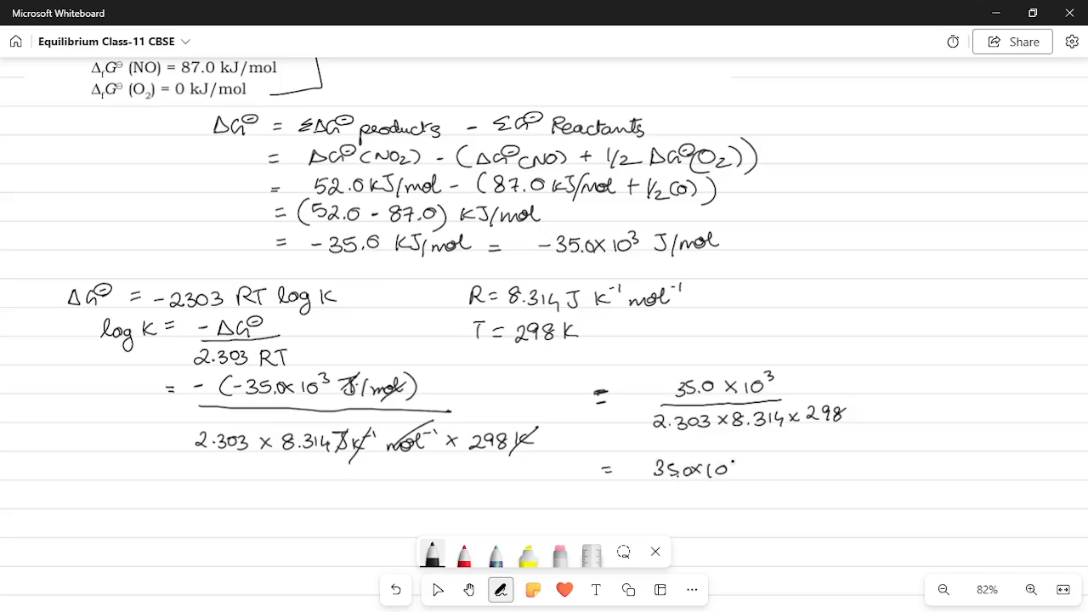
drag(654, 467, 756, 485)
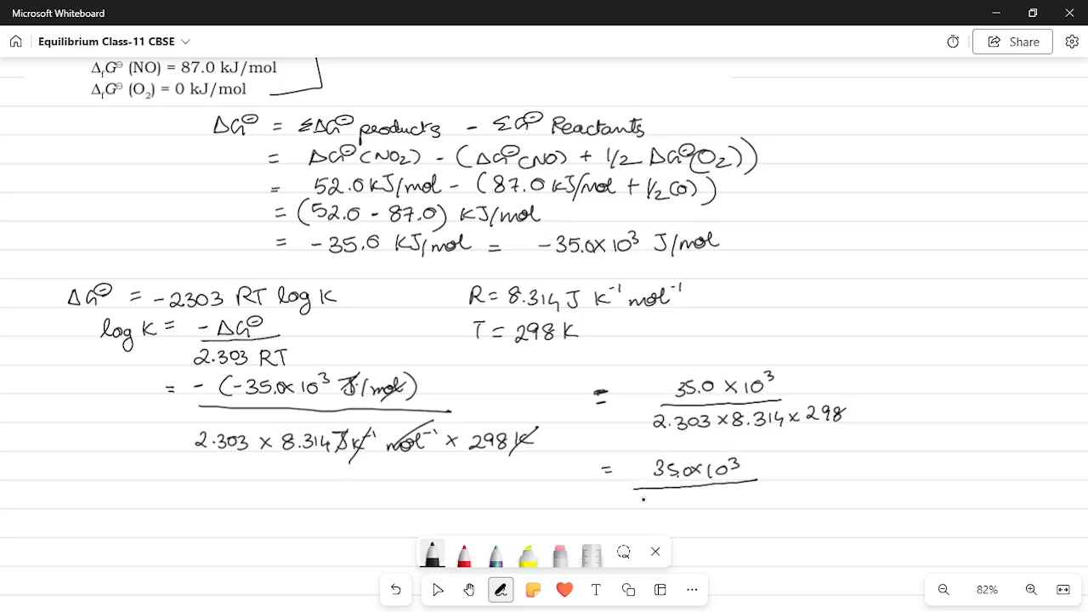
text(19.147 x298)
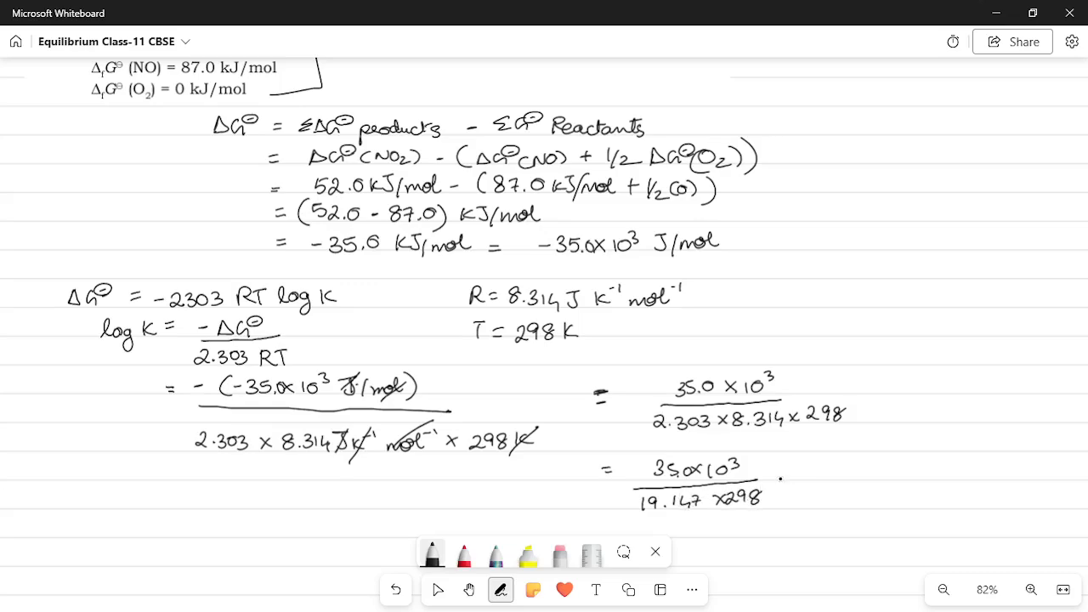
click(791, 474)
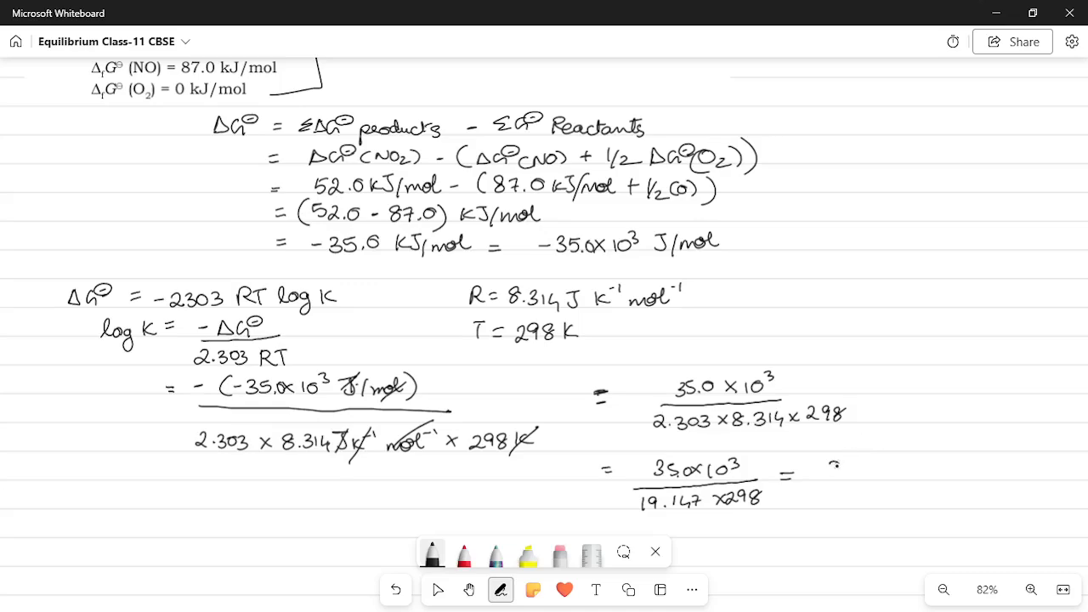
Write 35.0×10³/5705.806 = 0.006134×10³, giving log K = 6.134
text(35.0 x 10³)
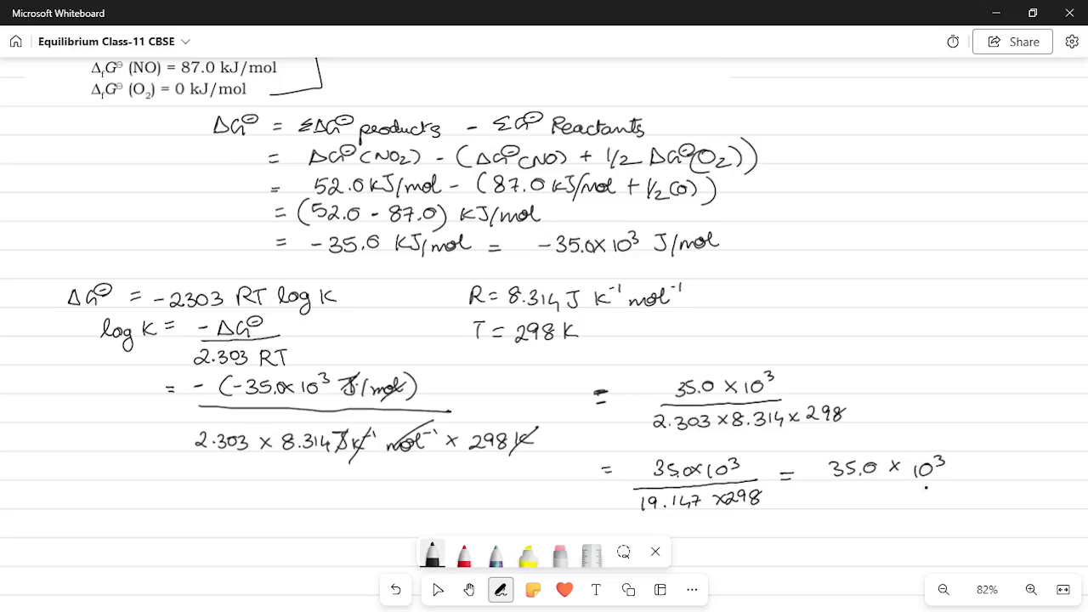
drag(837, 485, 940, 486)
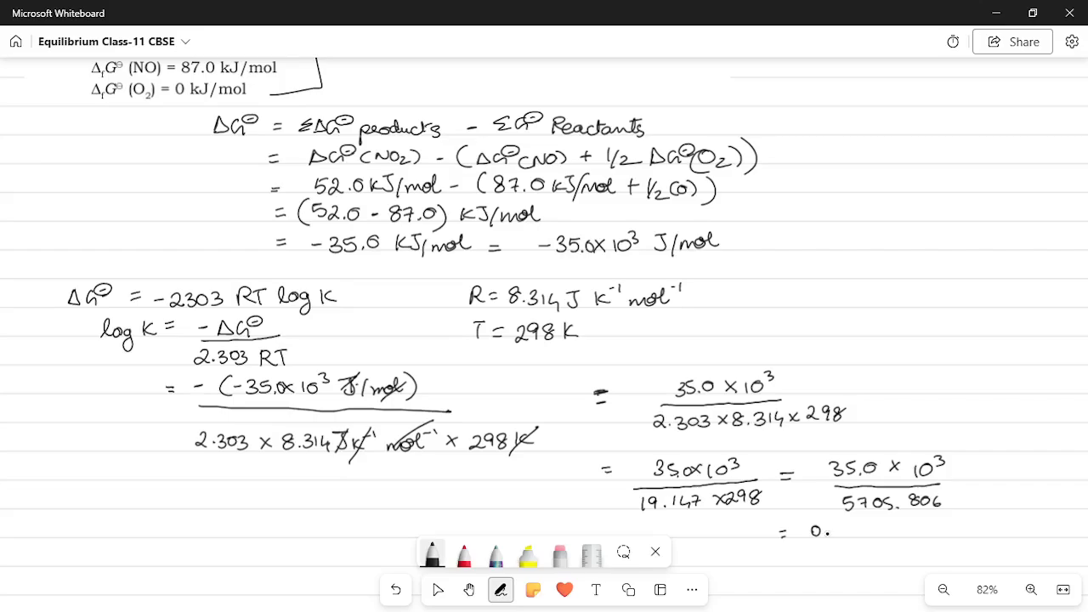
text(0.006154)
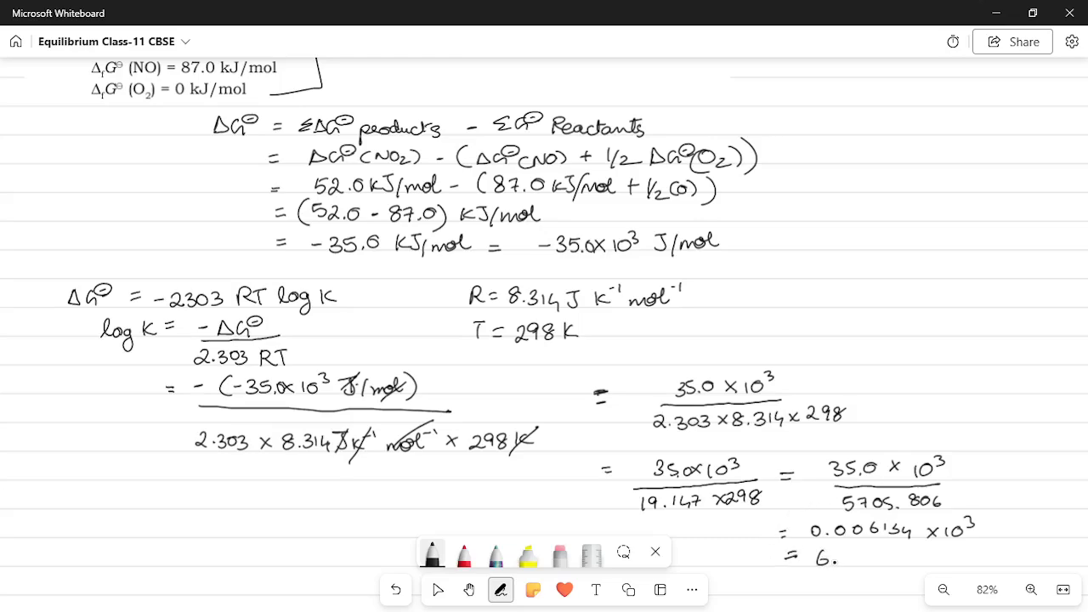
text(134)
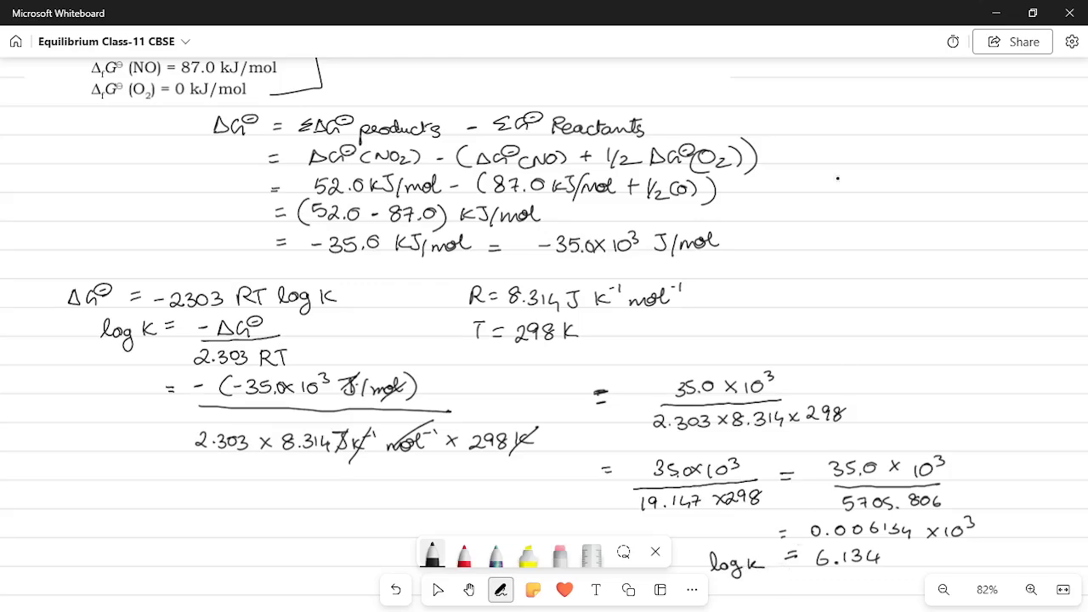
Draw a tall right-side bracket and write log K = 6.134 and K = 1.362×10⁶
drag(784, 102, 804, 302)
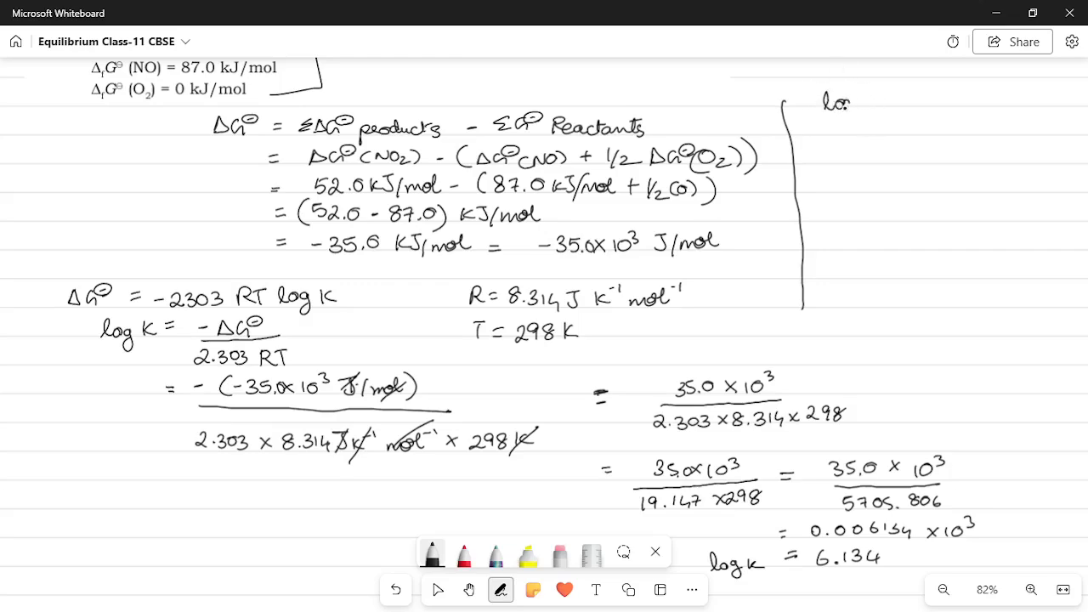
text(log k = 6.136)
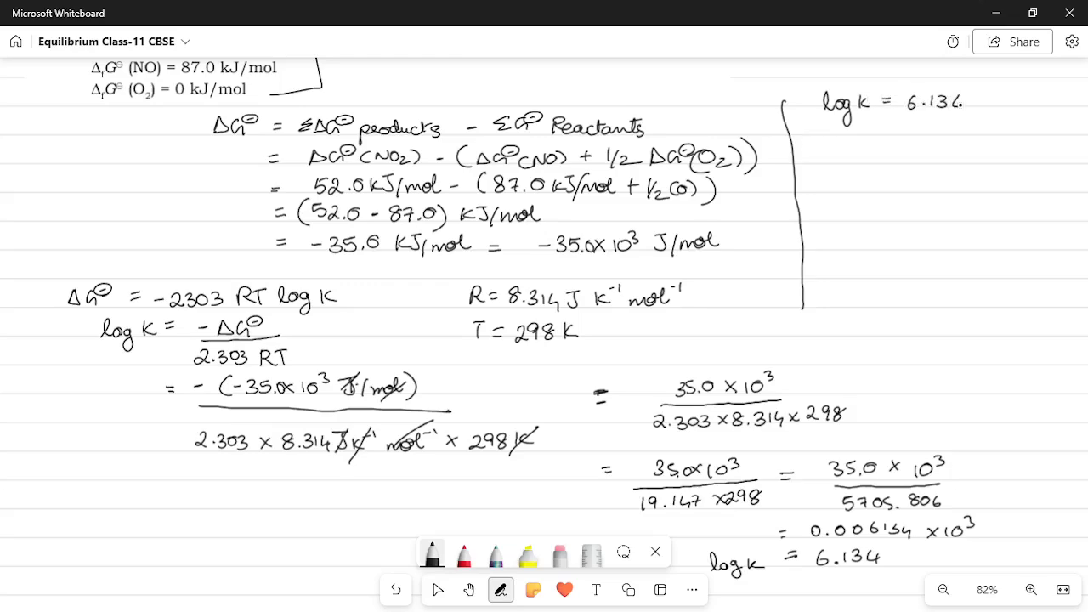
click(883, 134)
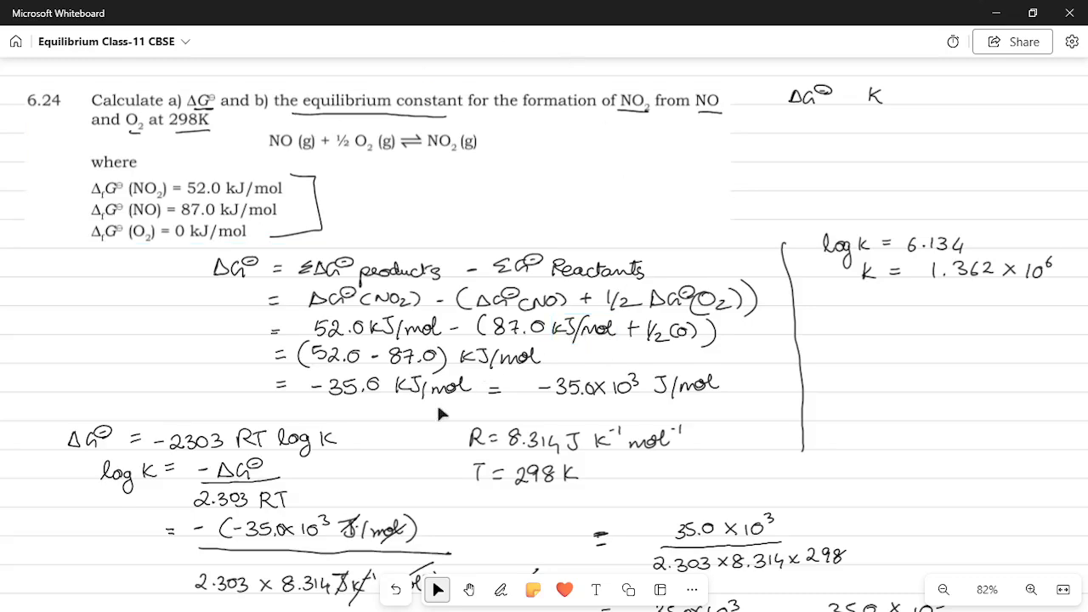
mouse_move(217, 126)
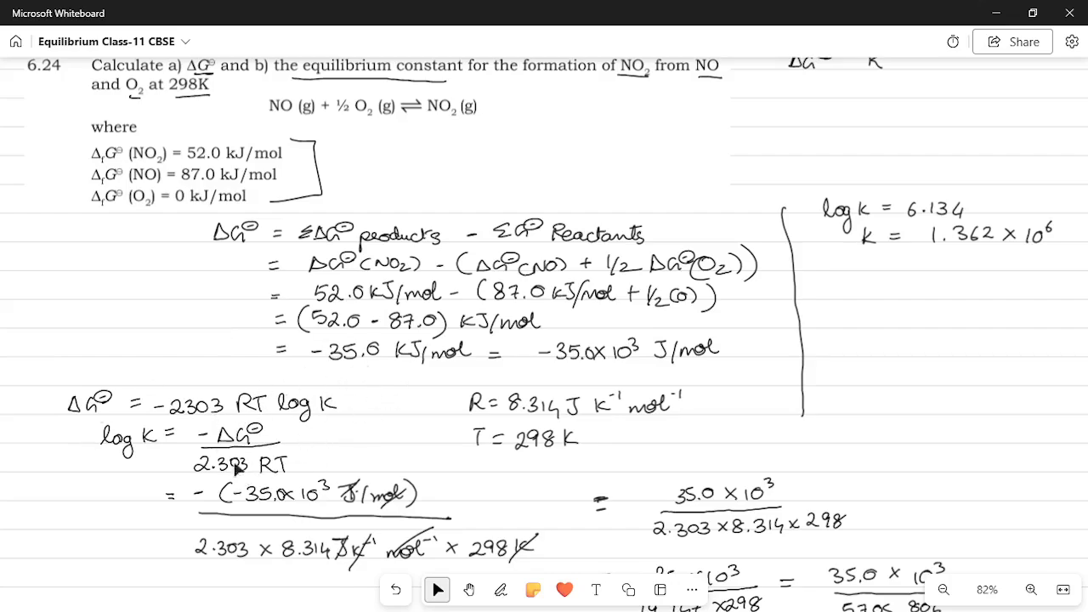
scroll(down, 3)
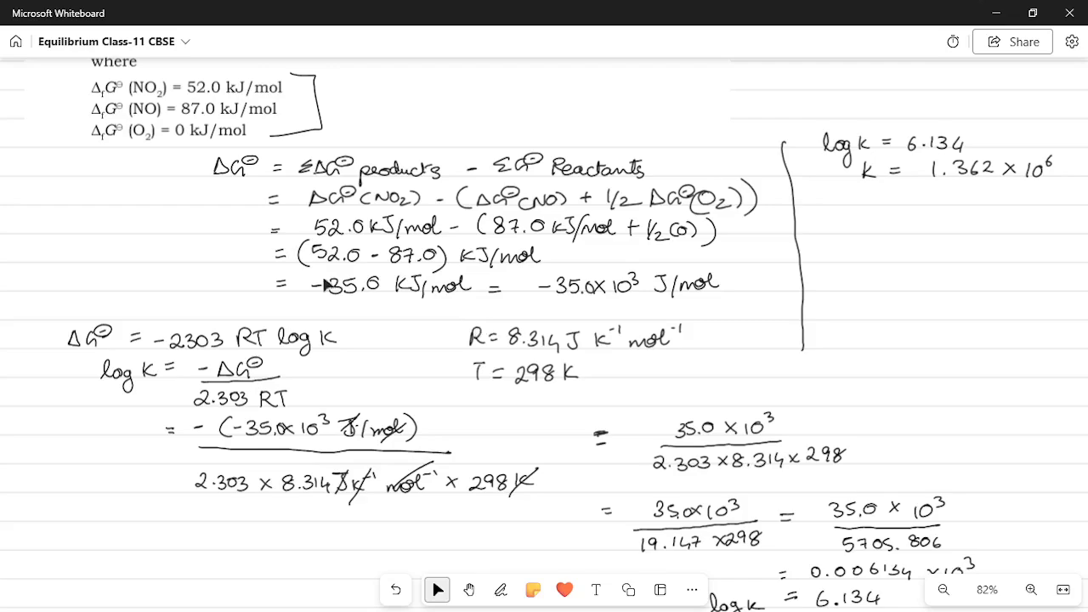
mouse_move(111, 353)
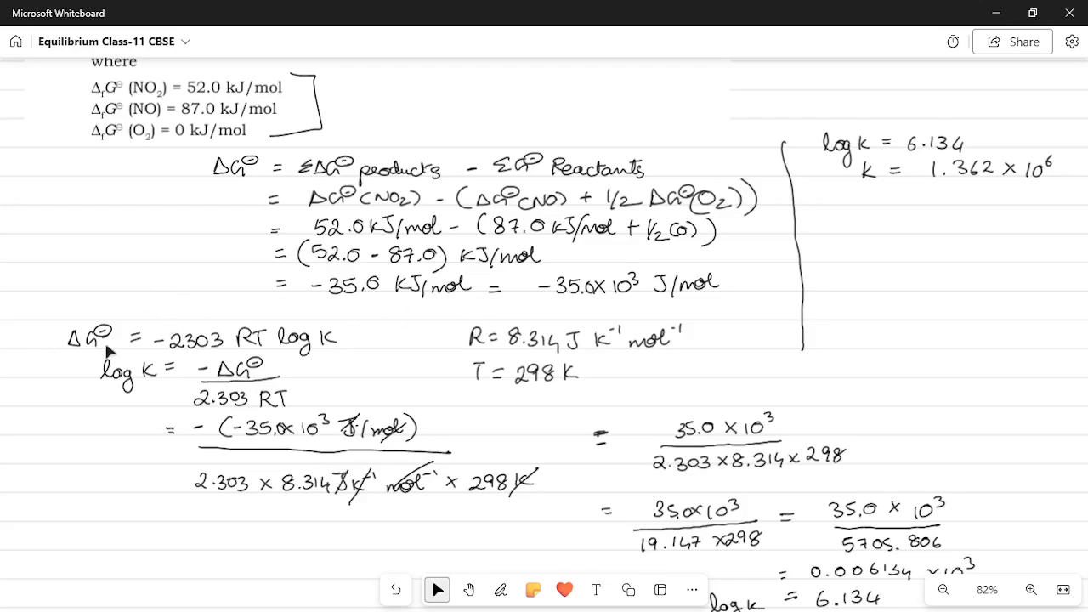
mouse_move(266, 345)
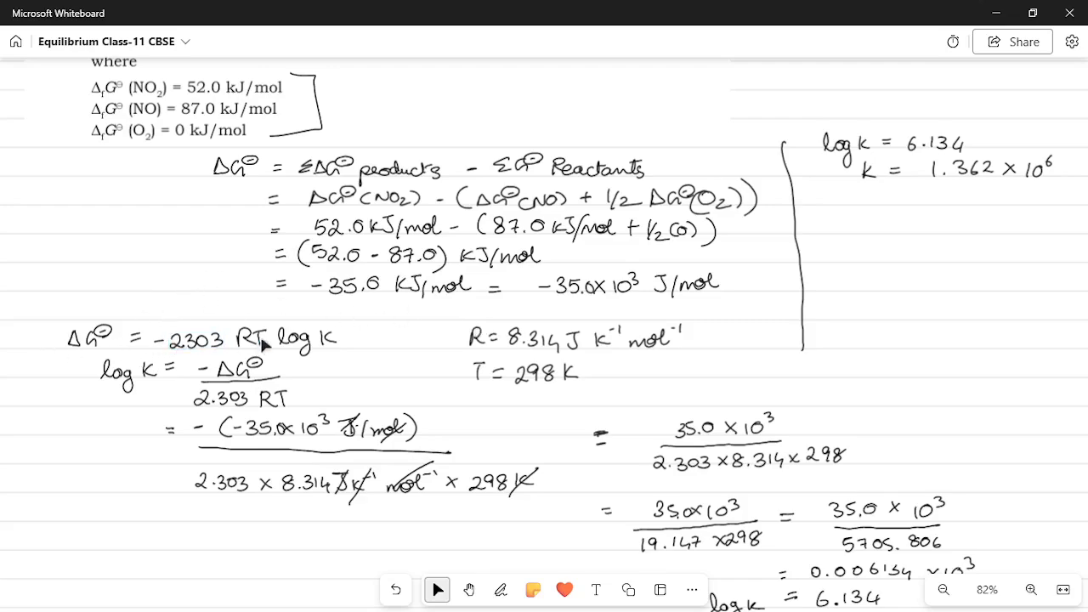
click(247, 166)
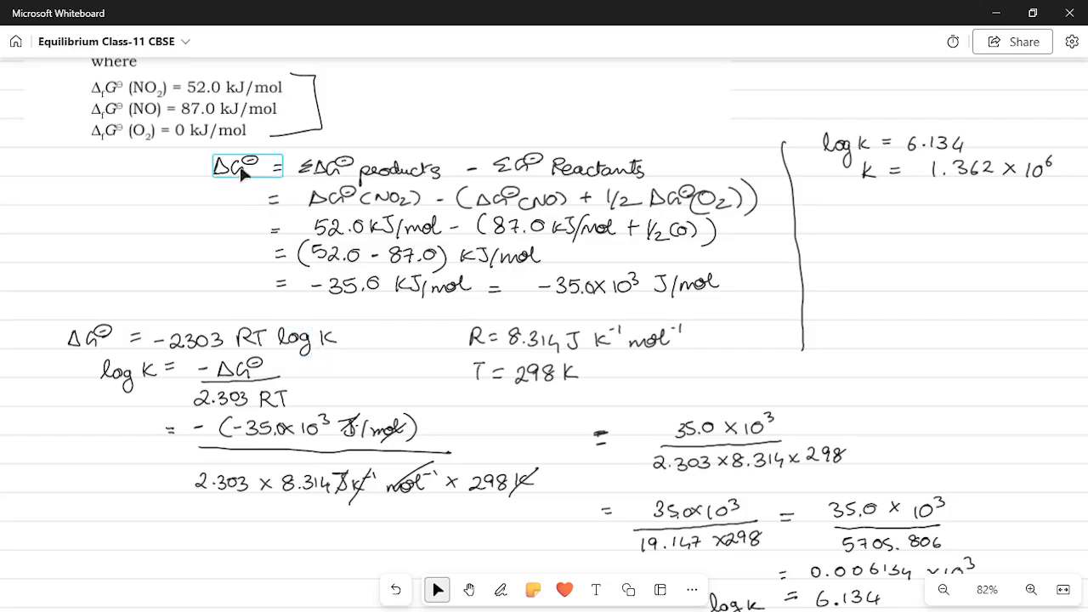